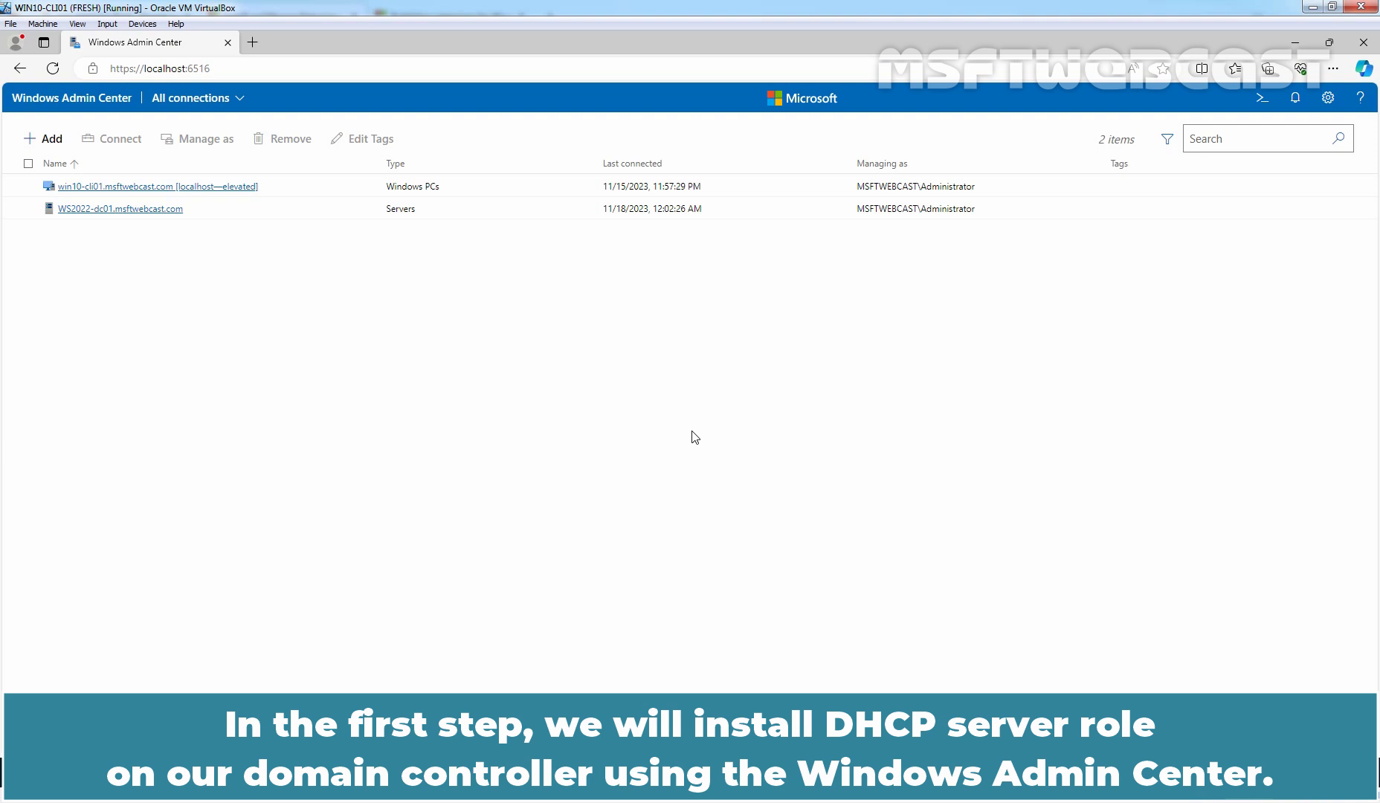
mouse_move(714, 470)
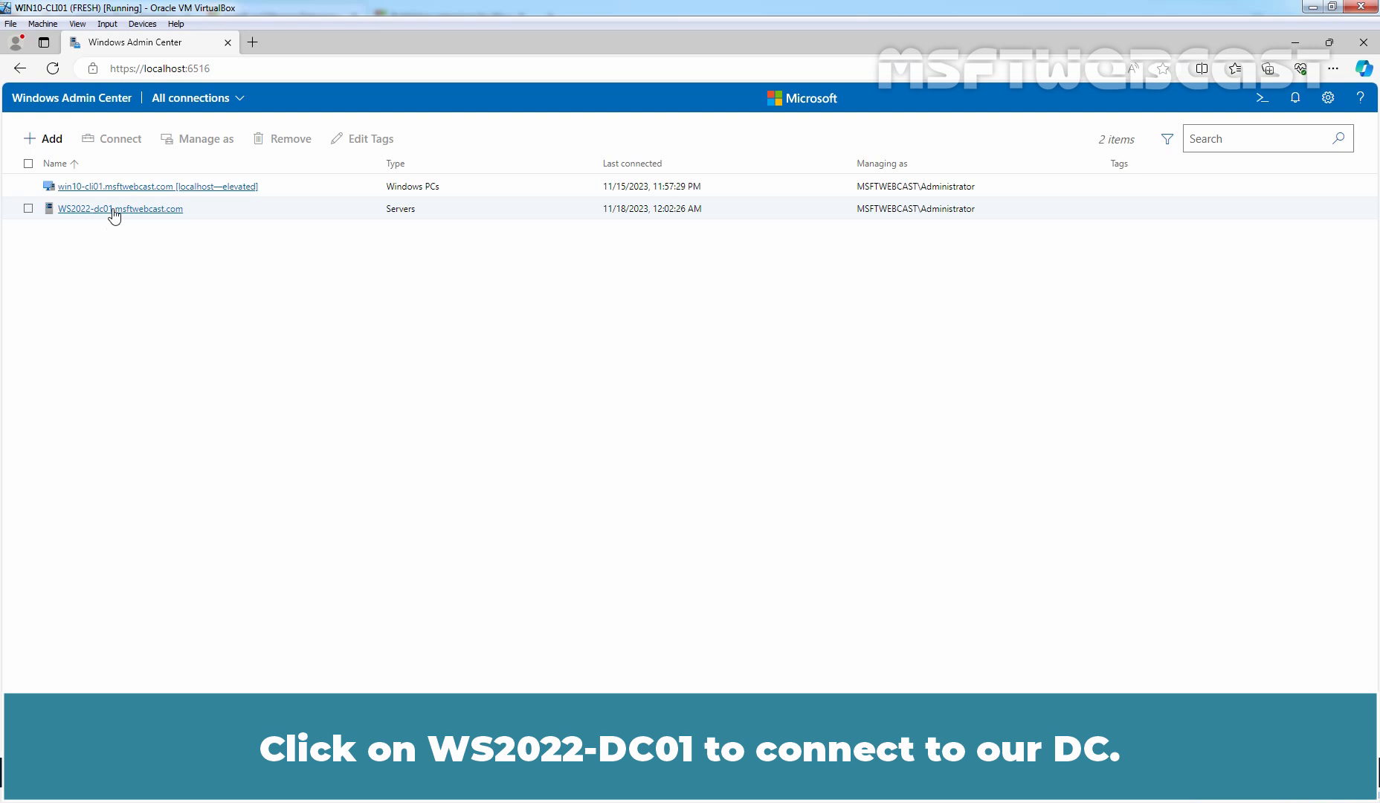
- Connect to the domain controller WS2022-dc01.msftwebcast.com from All connections
click(120, 209)
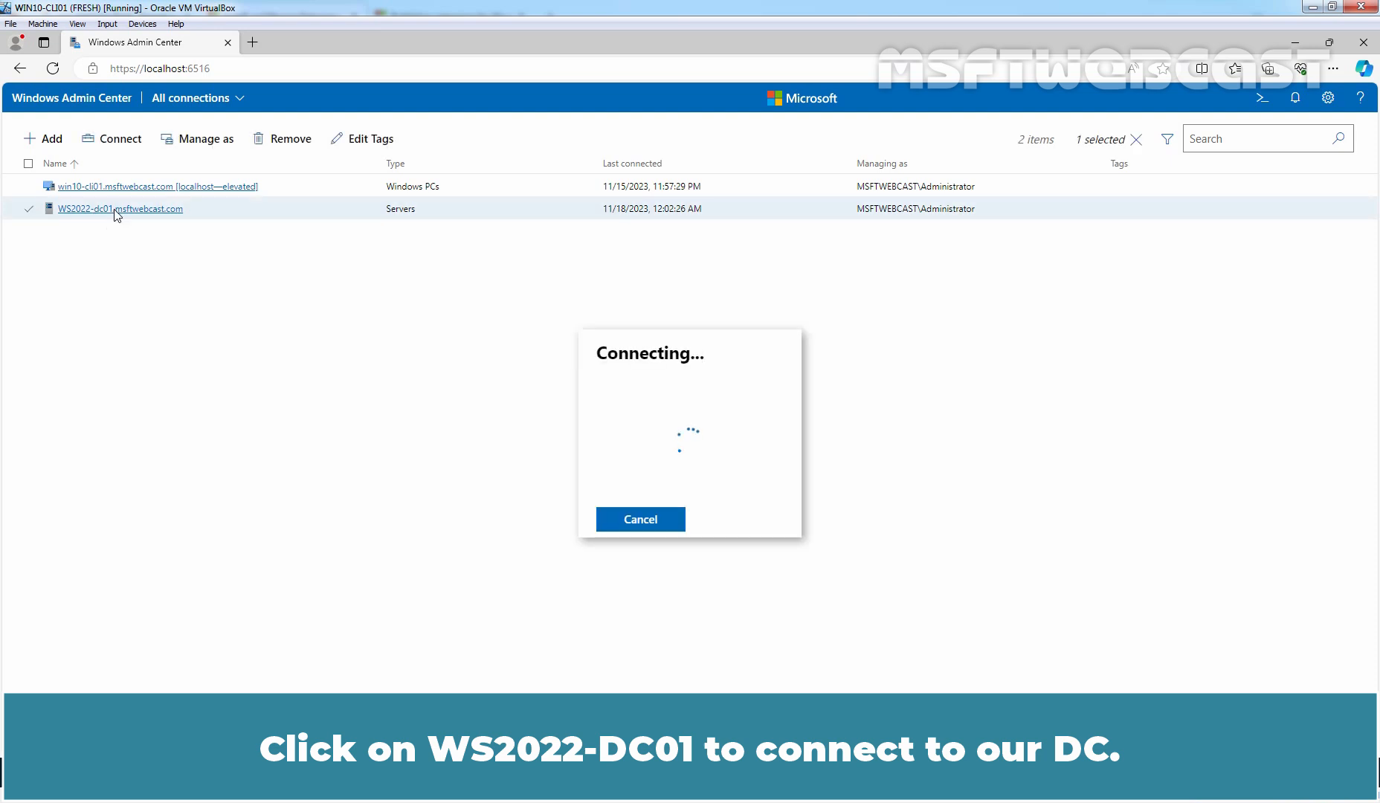
click(120, 209)
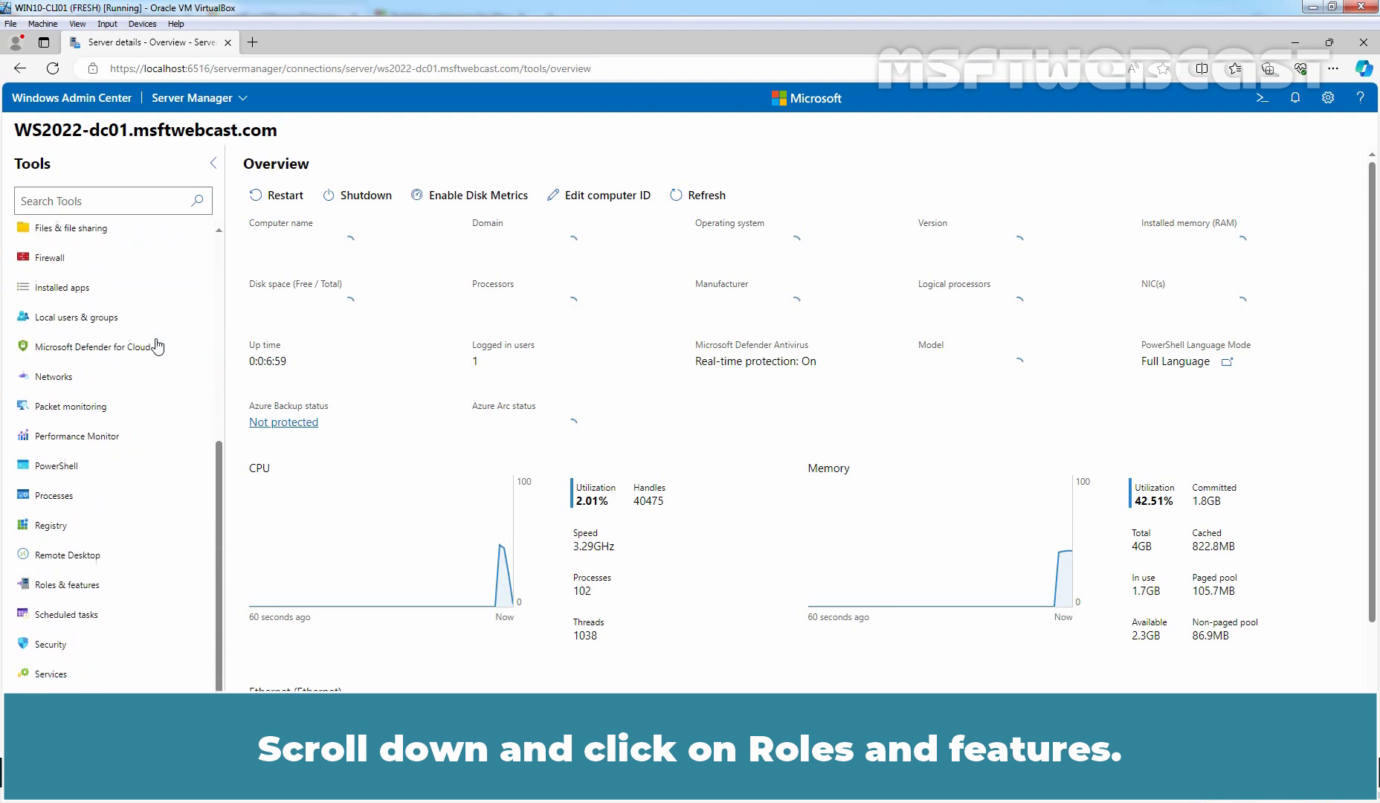
- Select the DHCP Server role in Roles & features and start its installation
click(67, 533)
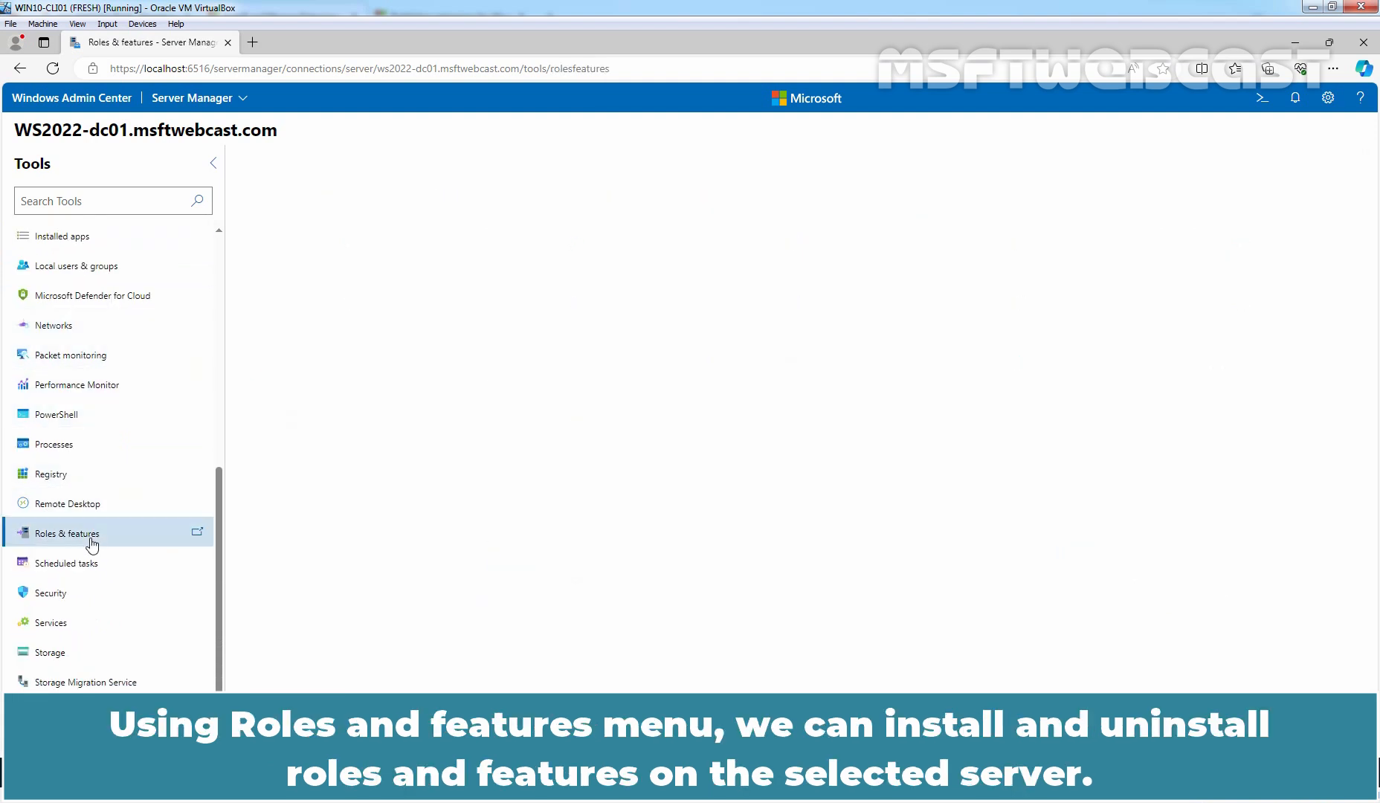
click(67, 532)
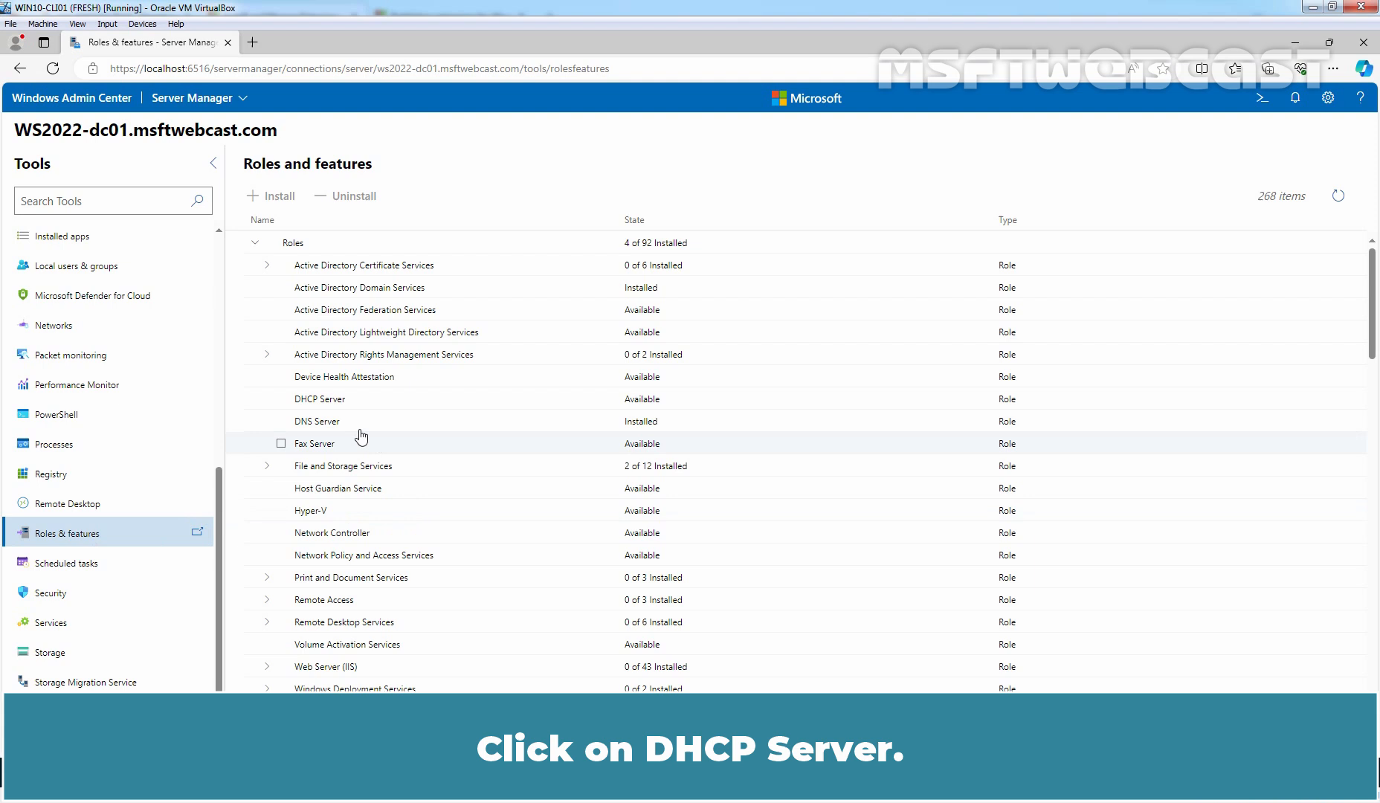
click(319, 399)
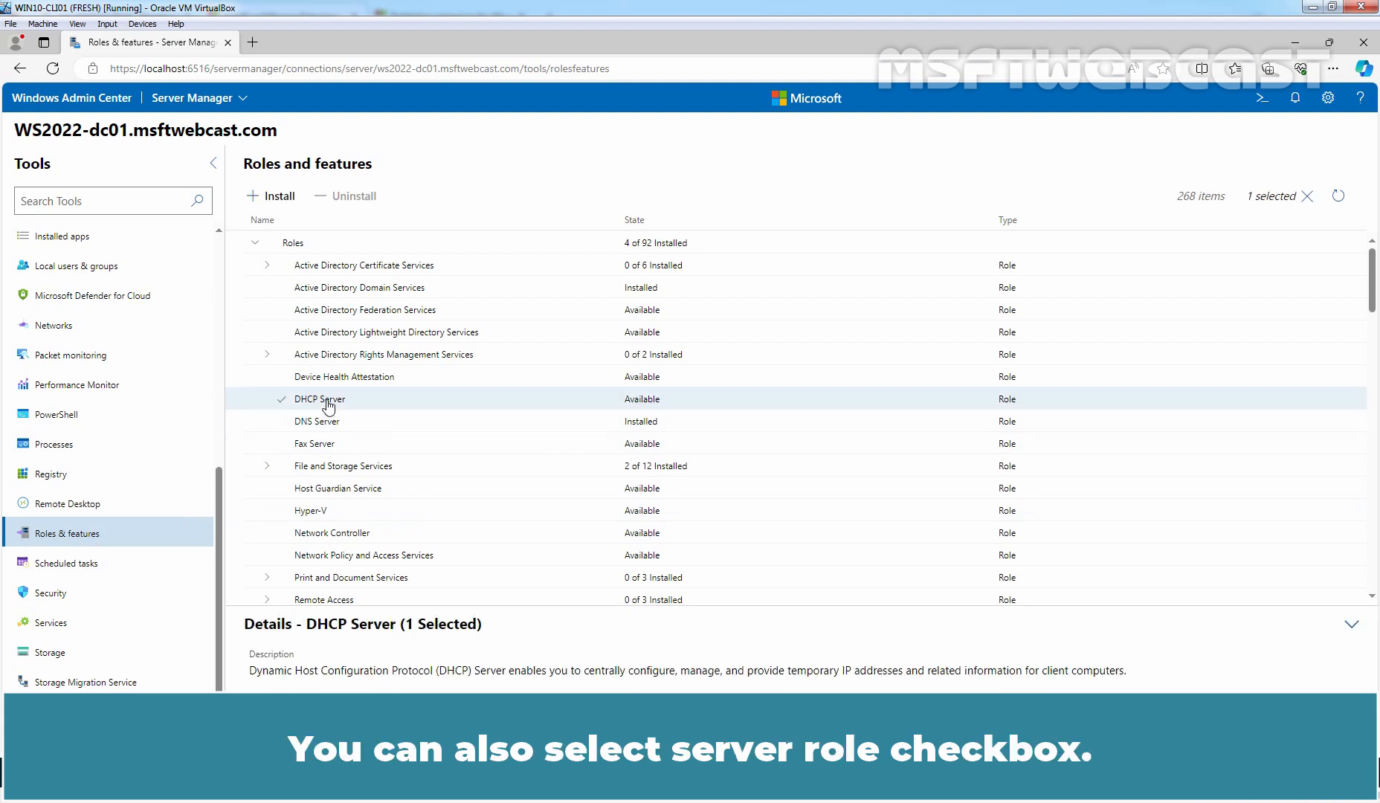
mouse_move(289, 401)
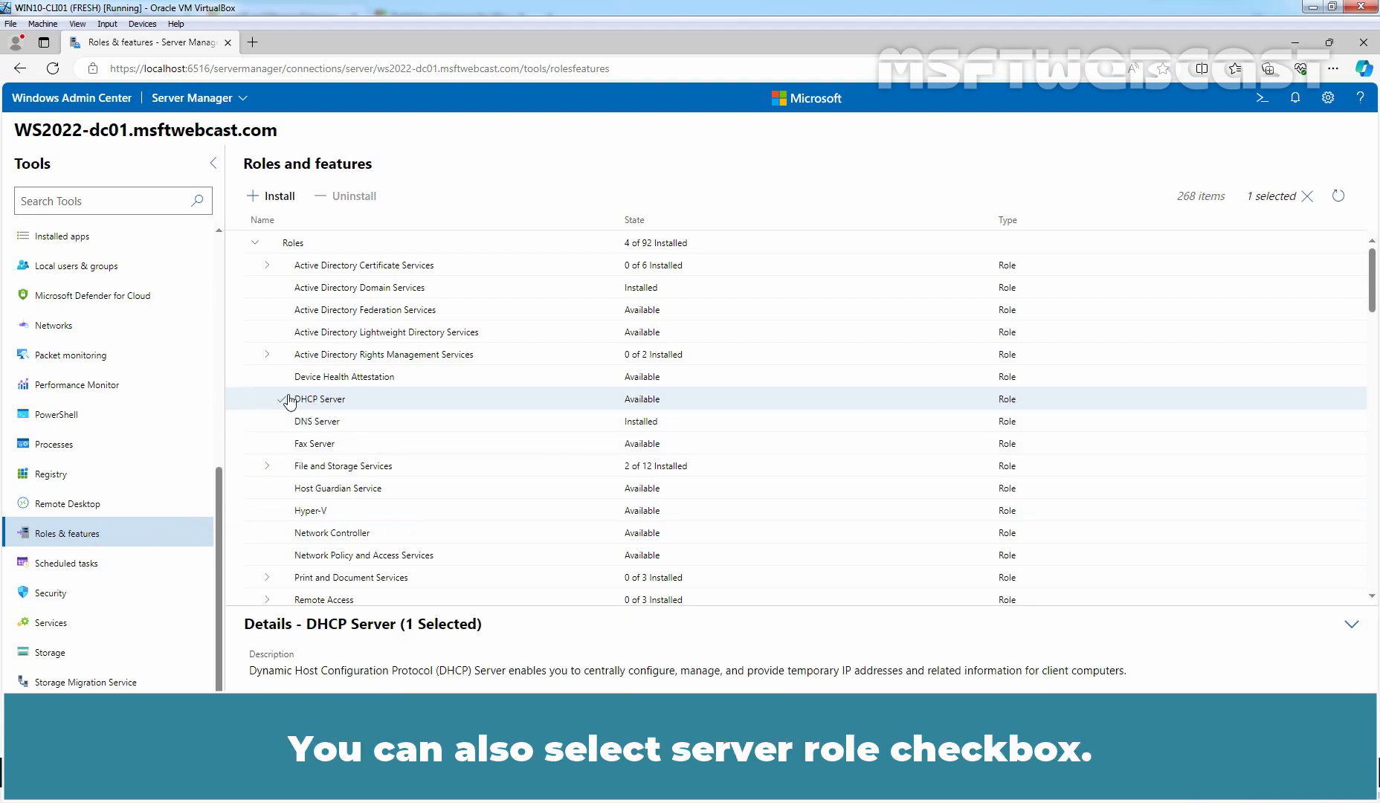
click(282, 399)
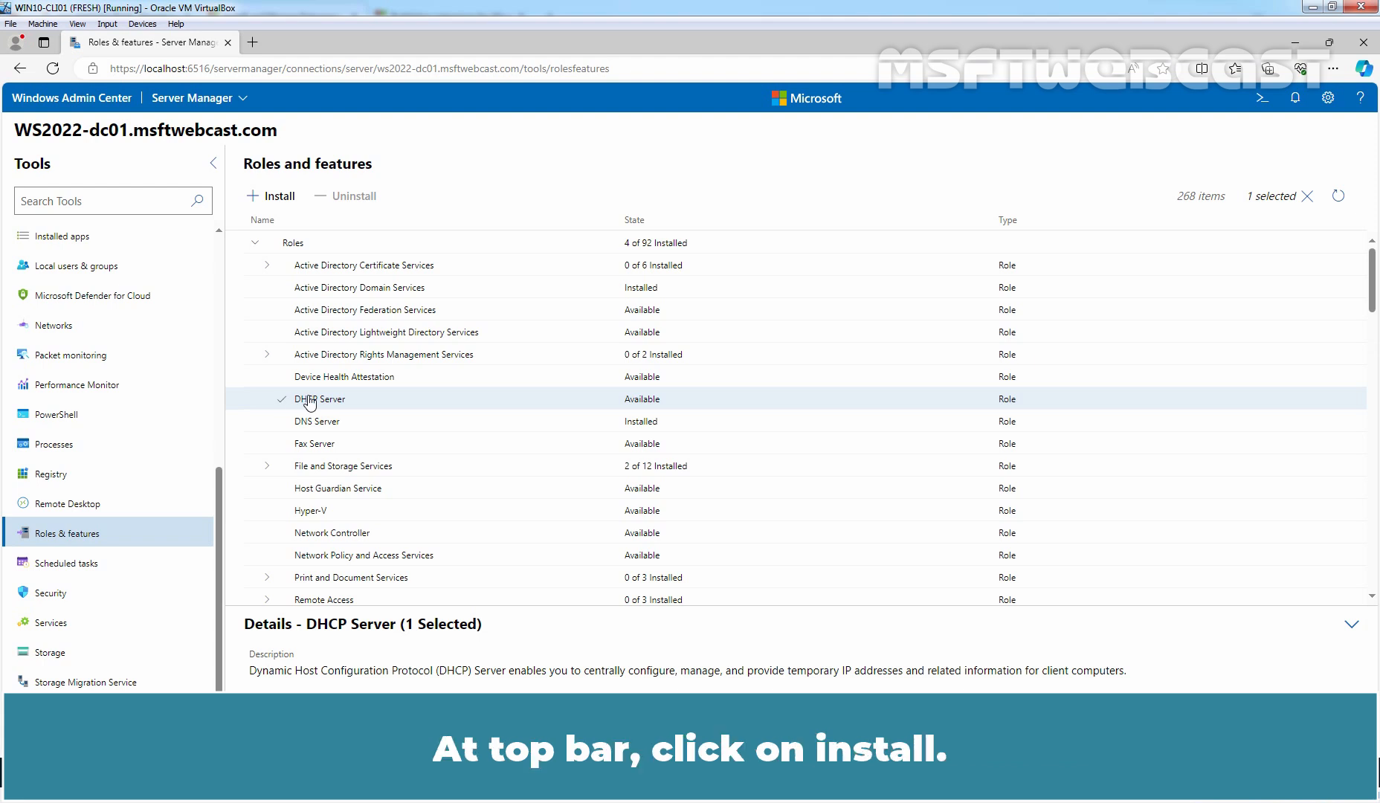
click(278, 196)
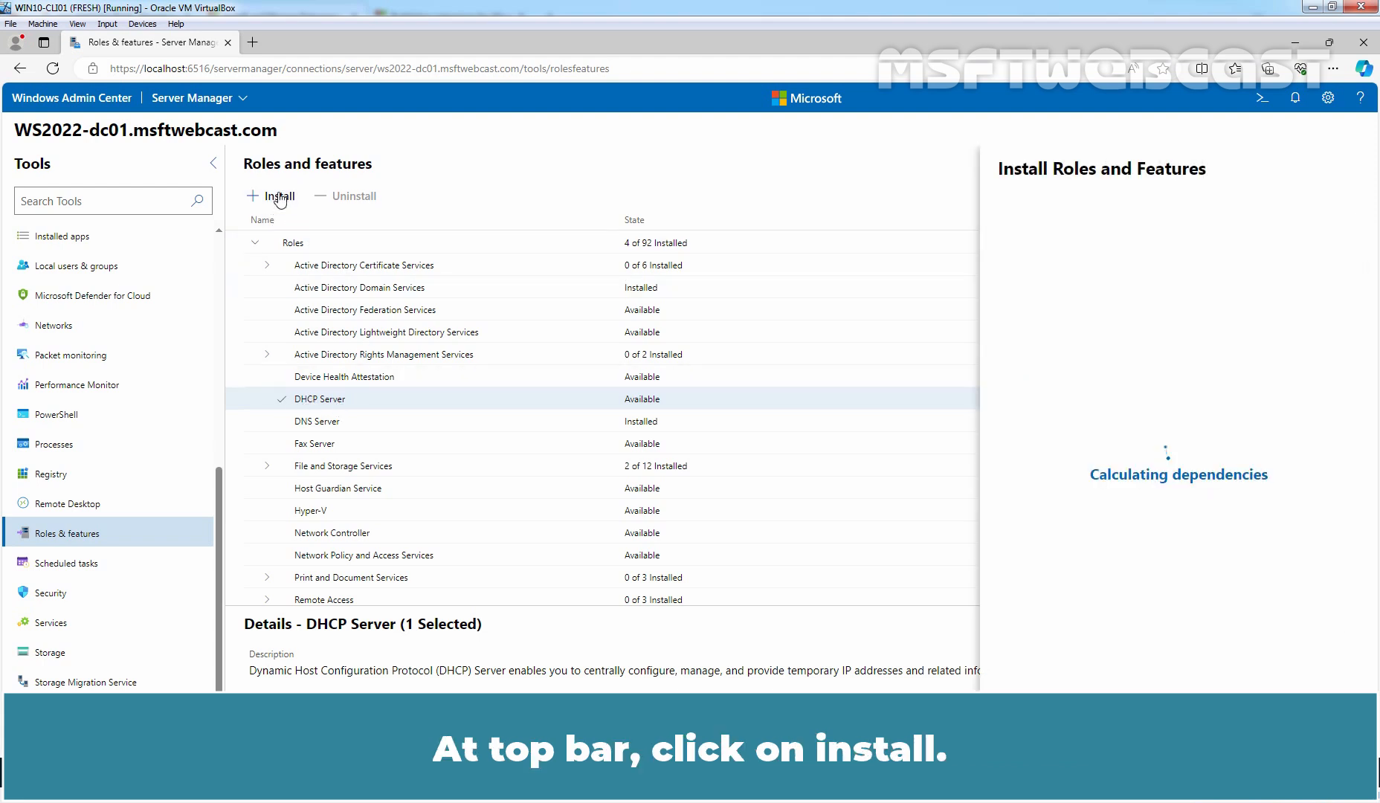
- Confirm the DHCP Server role installation and let it finish on WS2022-dc01
click(278, 196)
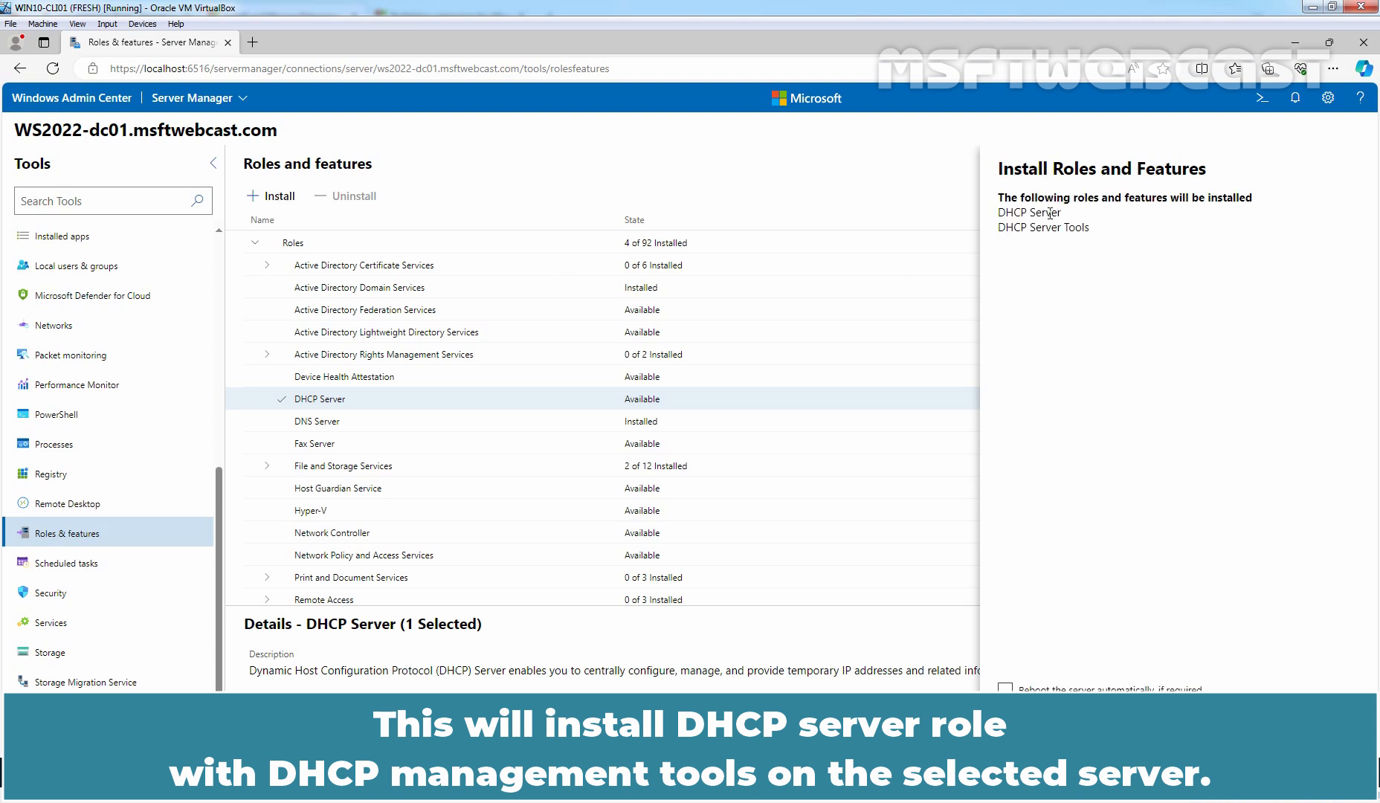
mouse_move(1016, 239)
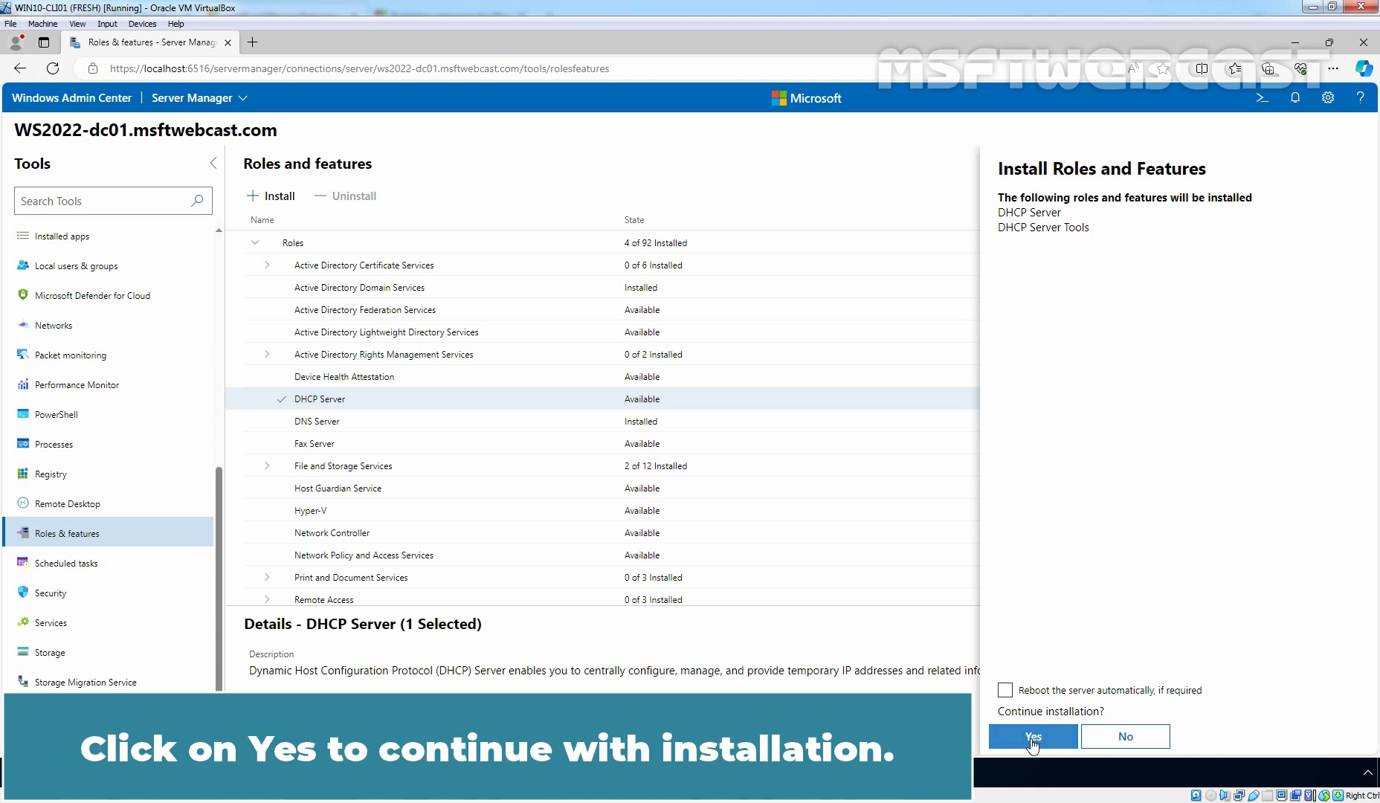
click(1031, 736)
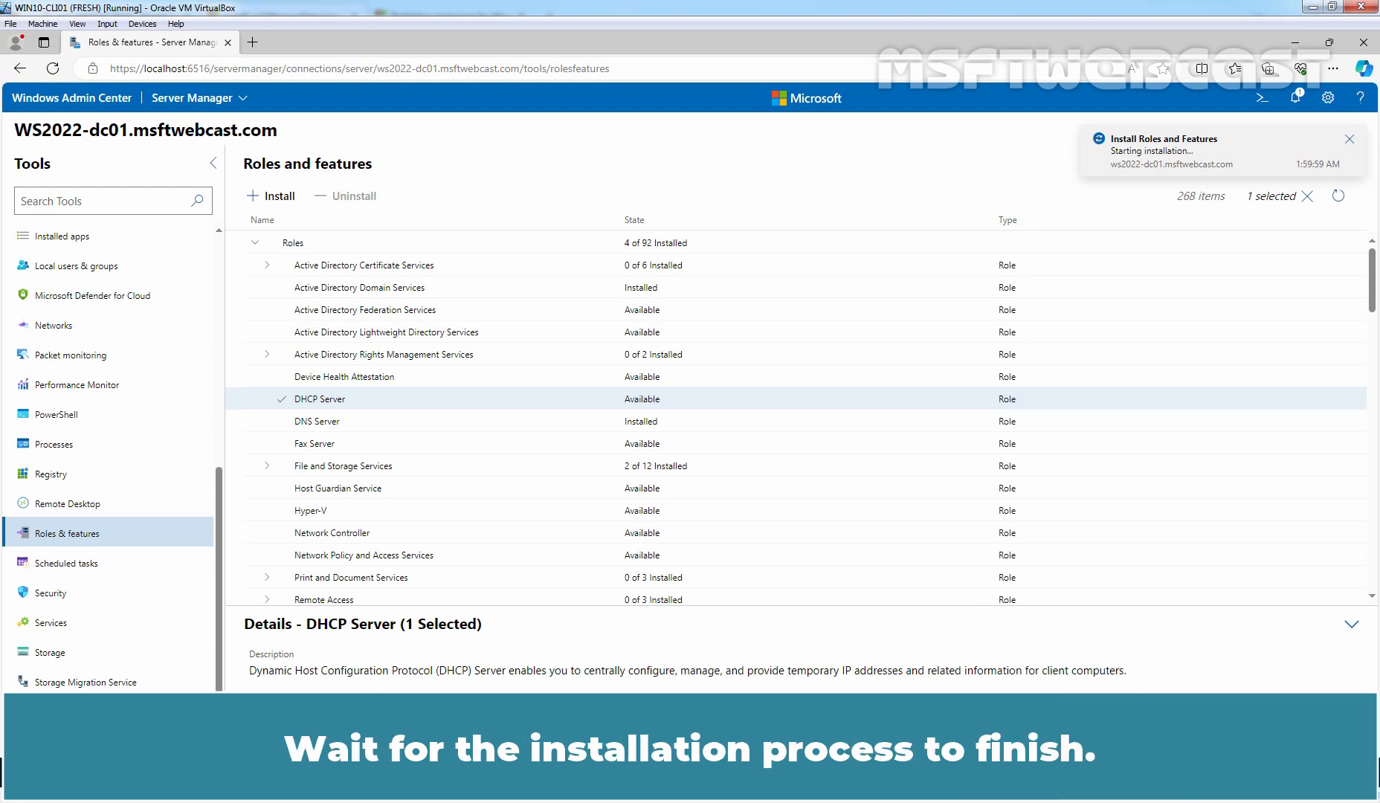
click(1348, 139)
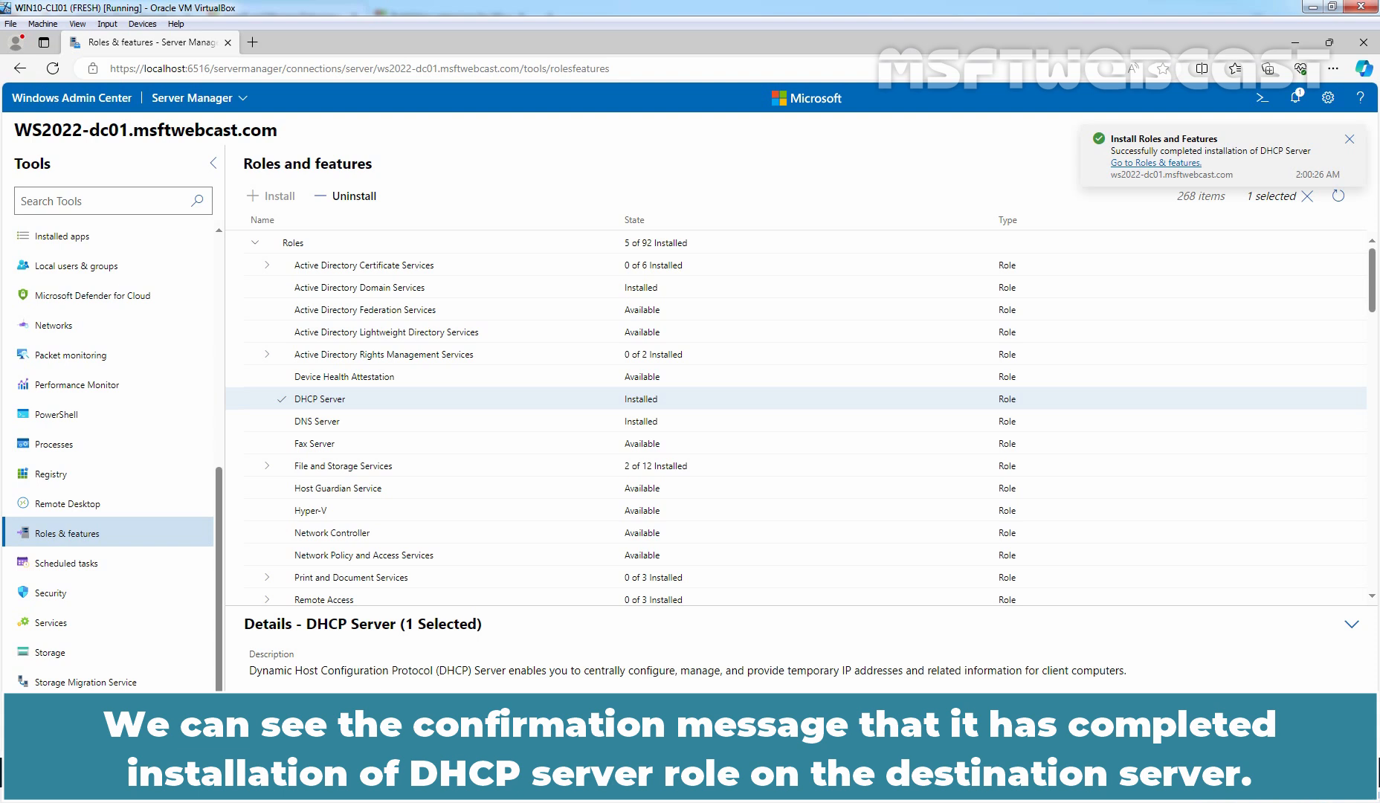
click(1349, 139)
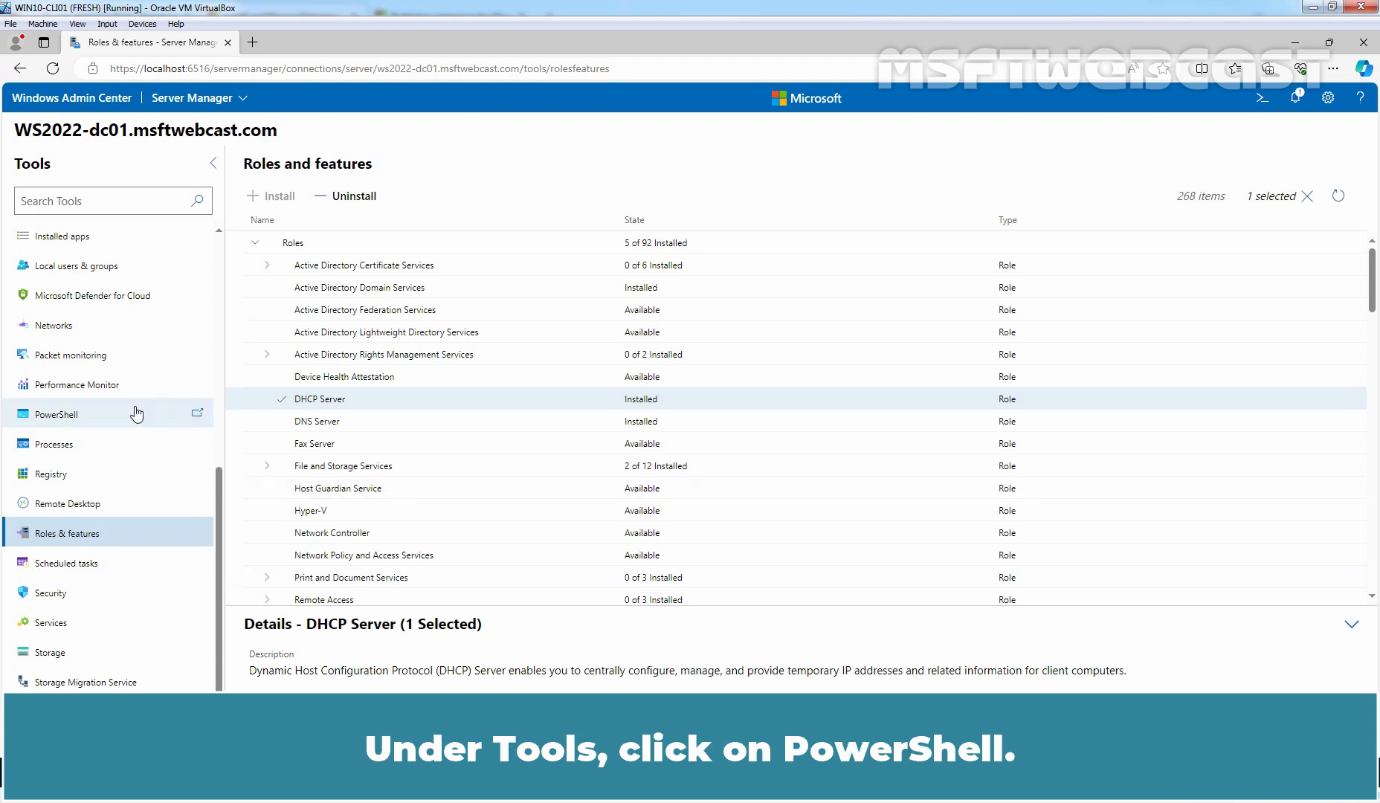
- Run Add-DhcpServerSecurityGroup in a PowerShell session on the server
click(56, 414)
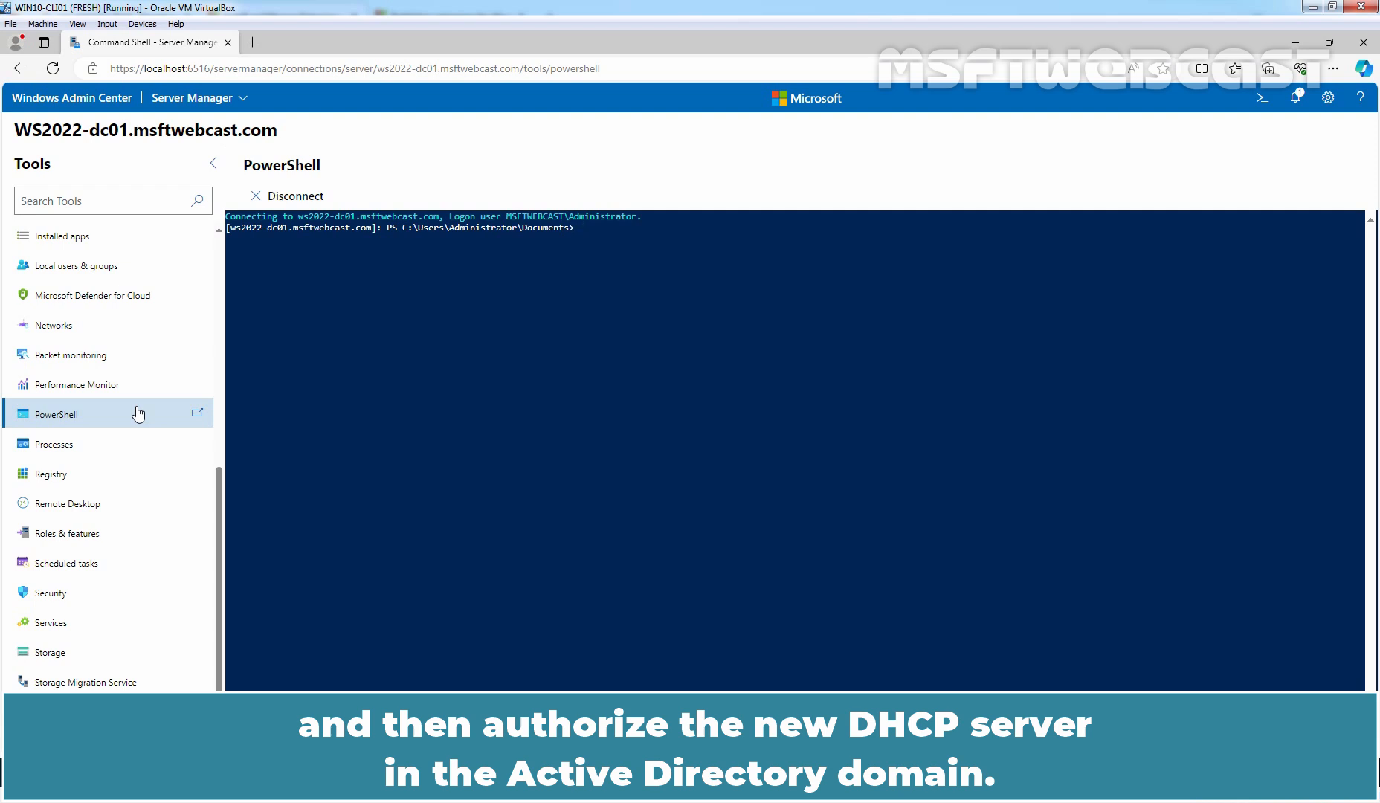
text(add)
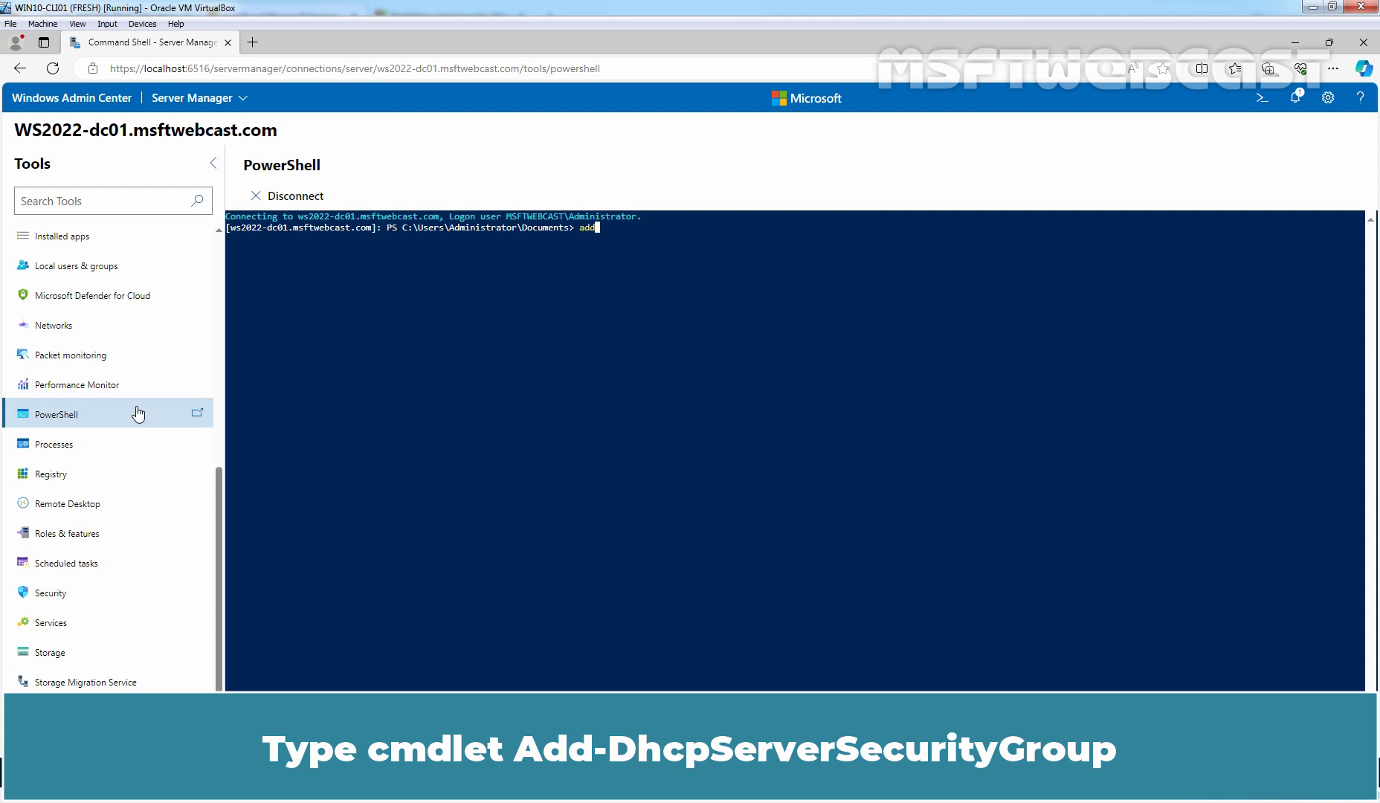
text(Add-DhcpServerInDC)
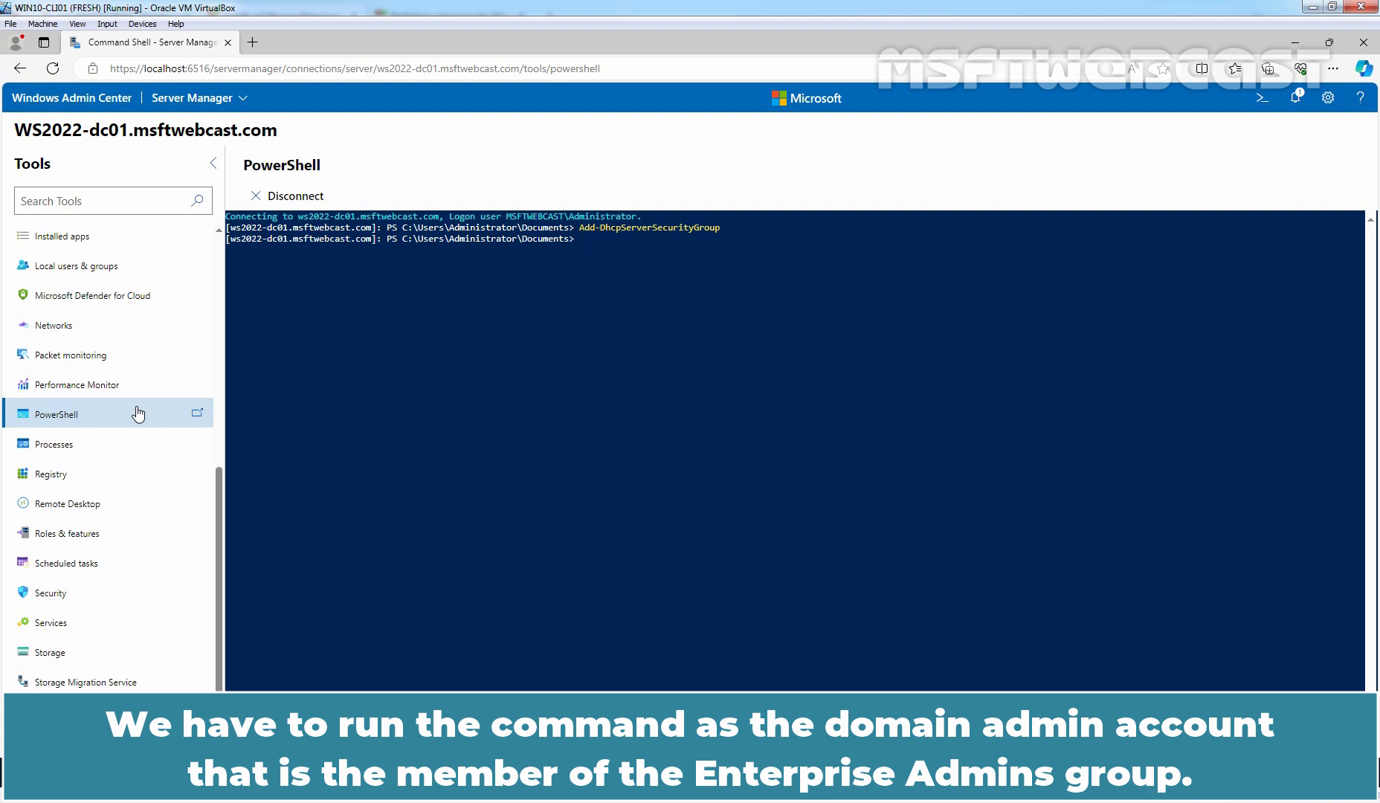
- Authorize the DHCP server with Add-DhcpServerInDC -DnsName ws2022-dc01.msftwebcast.com
text(add)
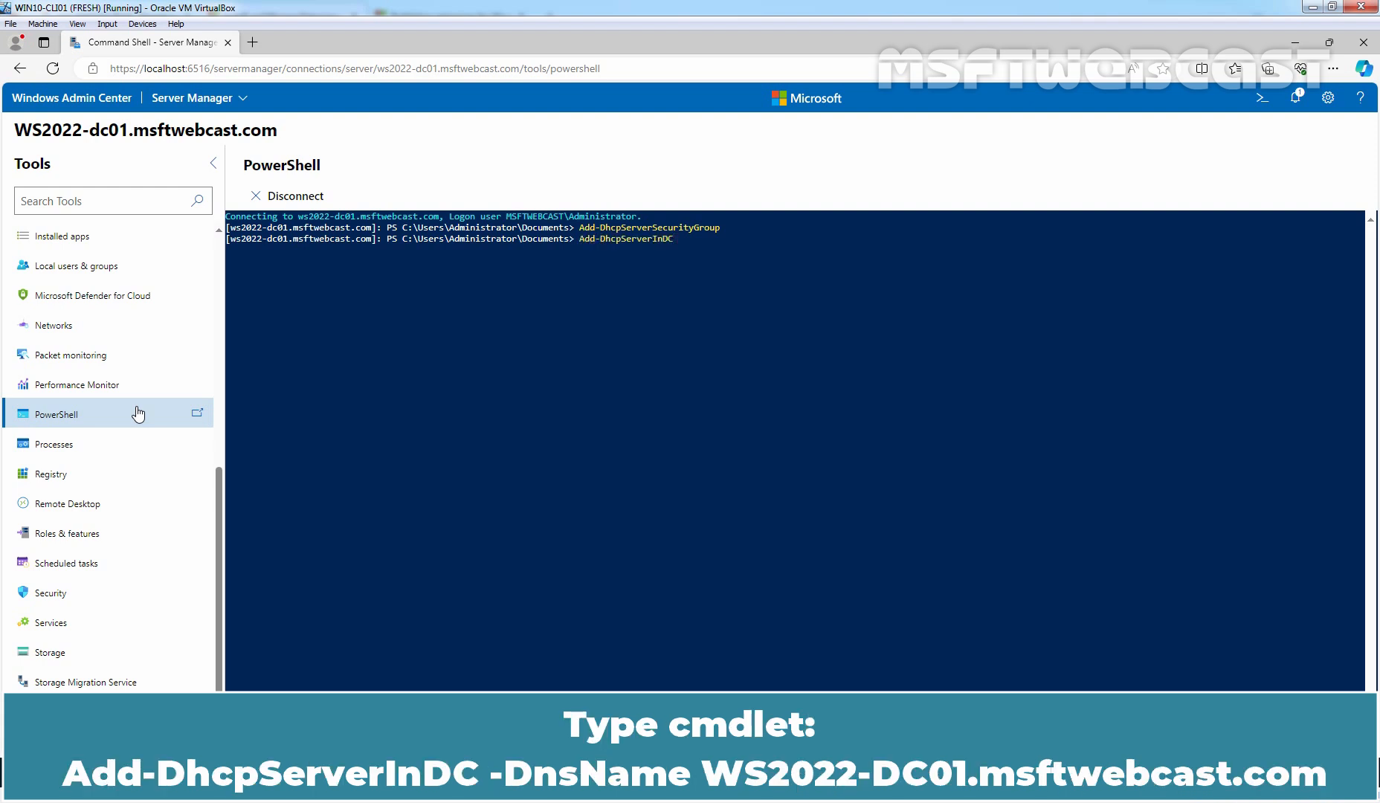
text(-DnsName)
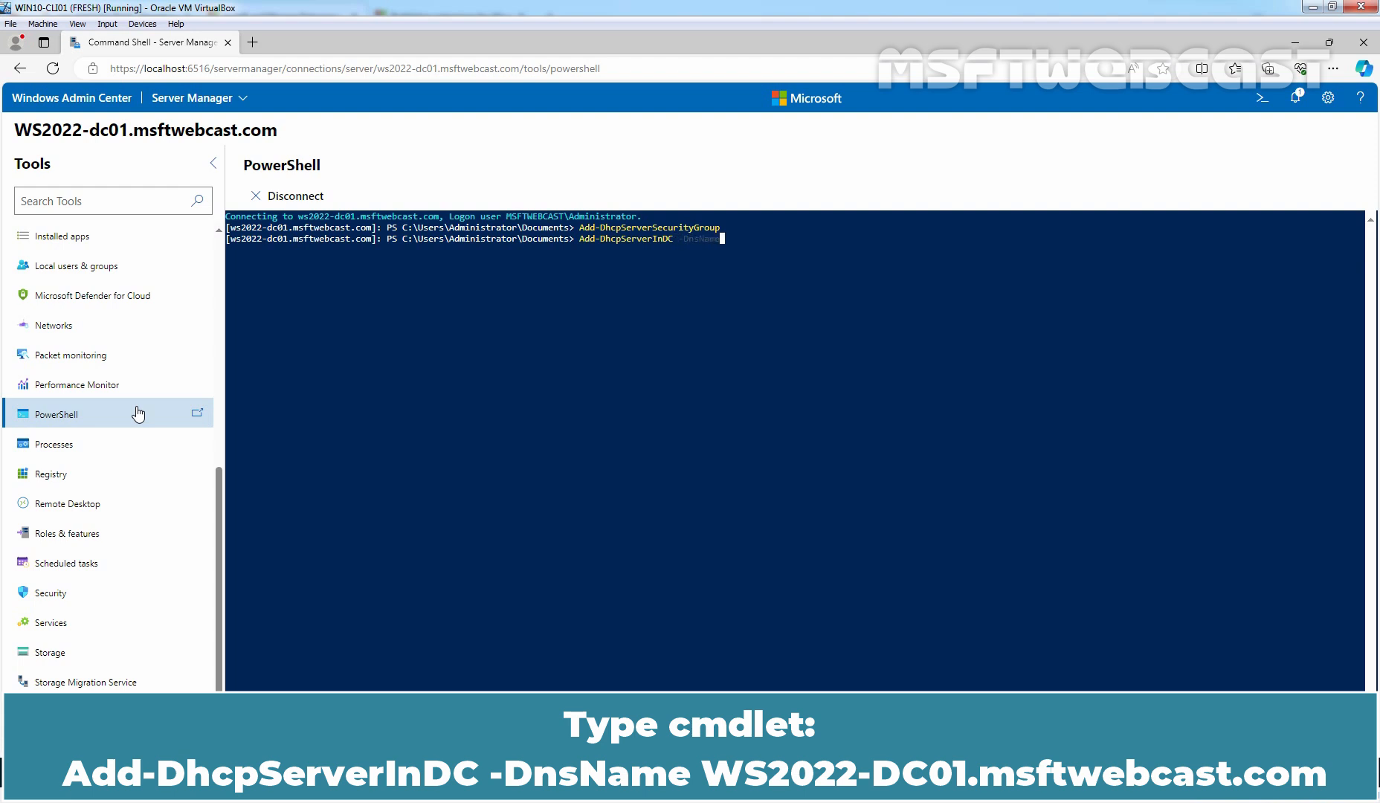
text(ws2022)
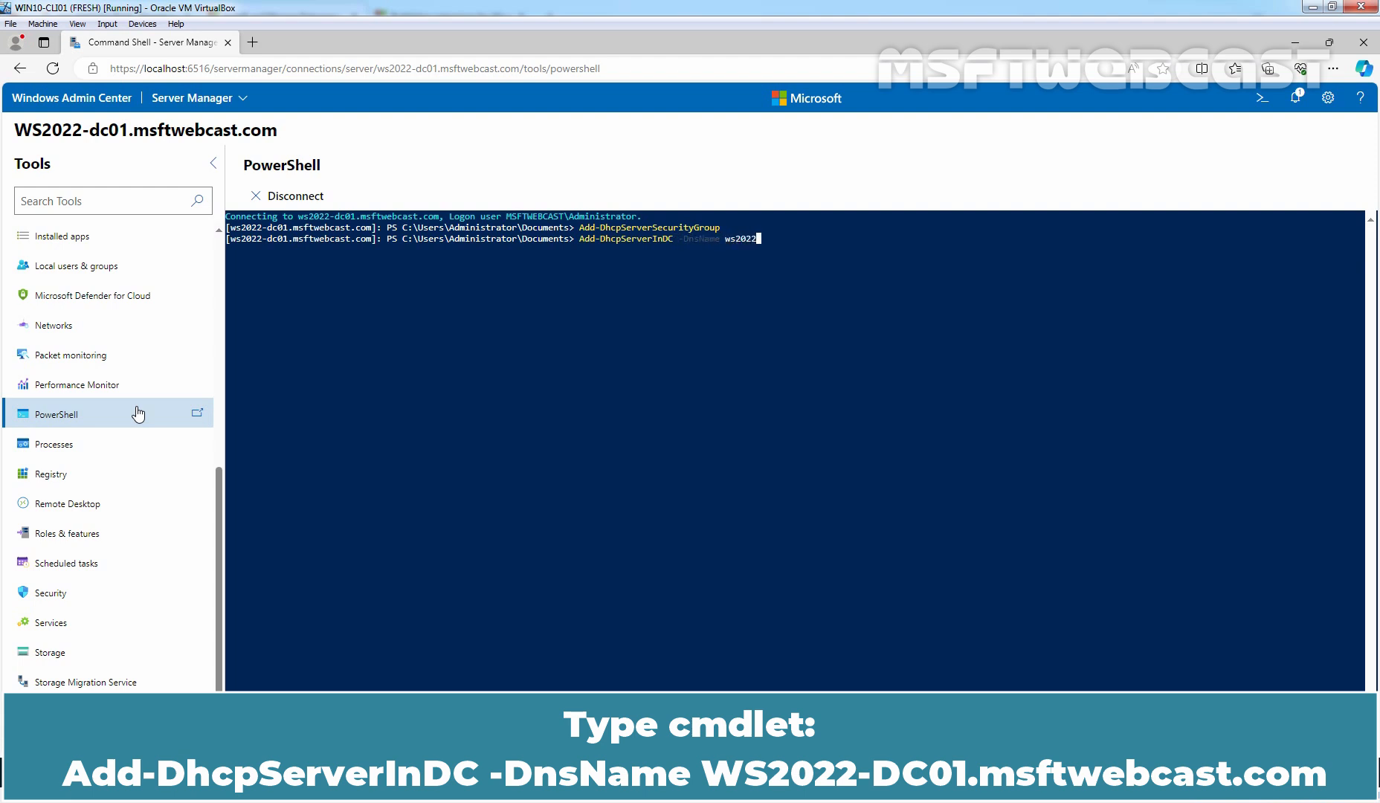
text(-dc01)
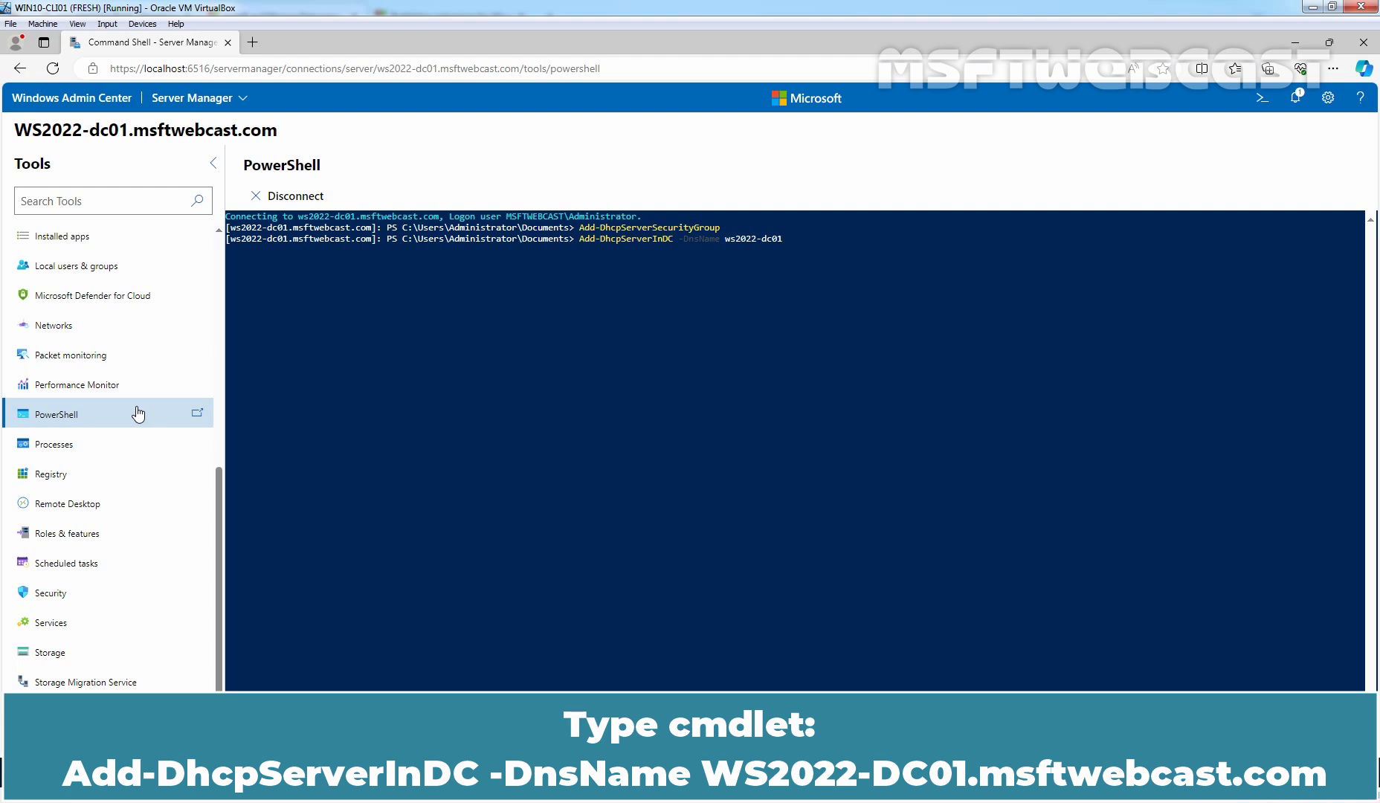
text(.msftwebcast.com)
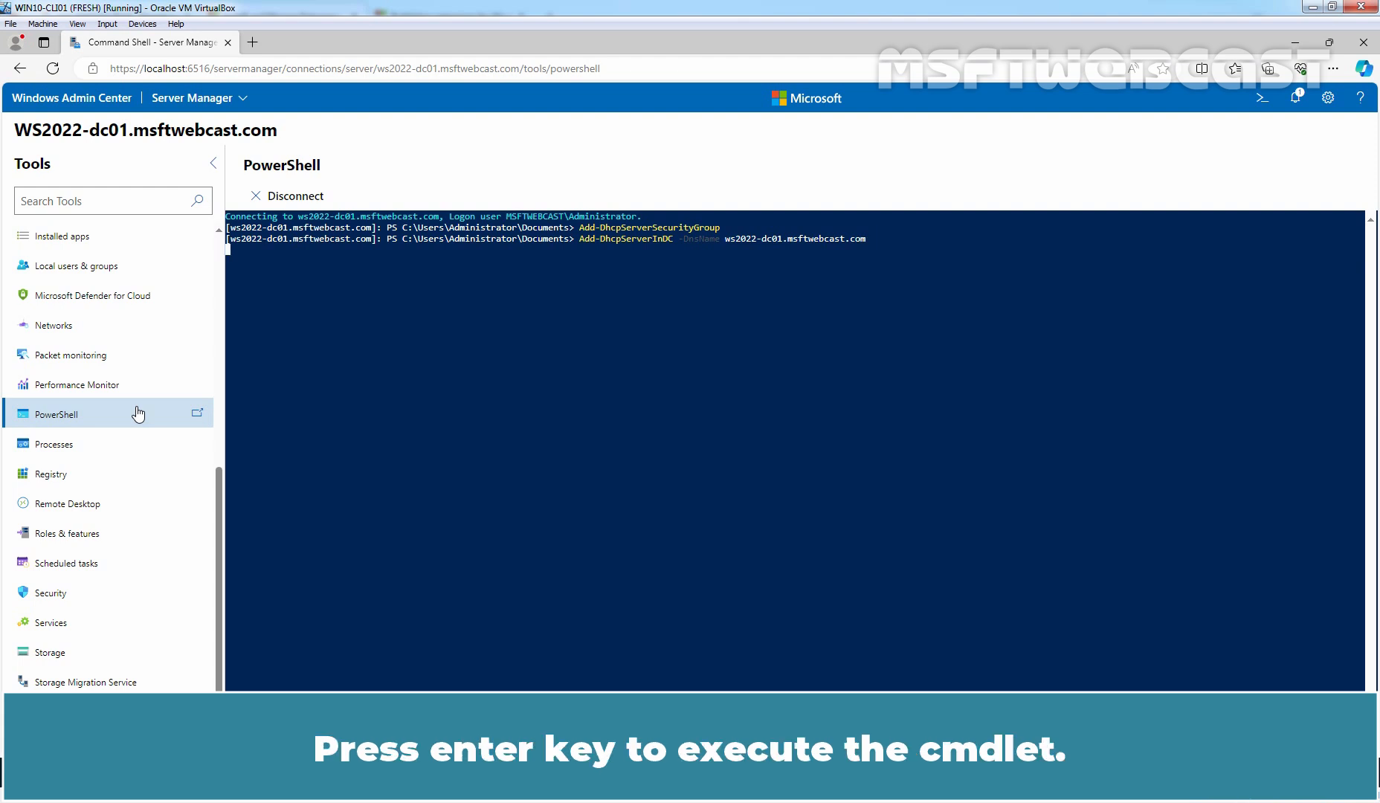
key(enter)
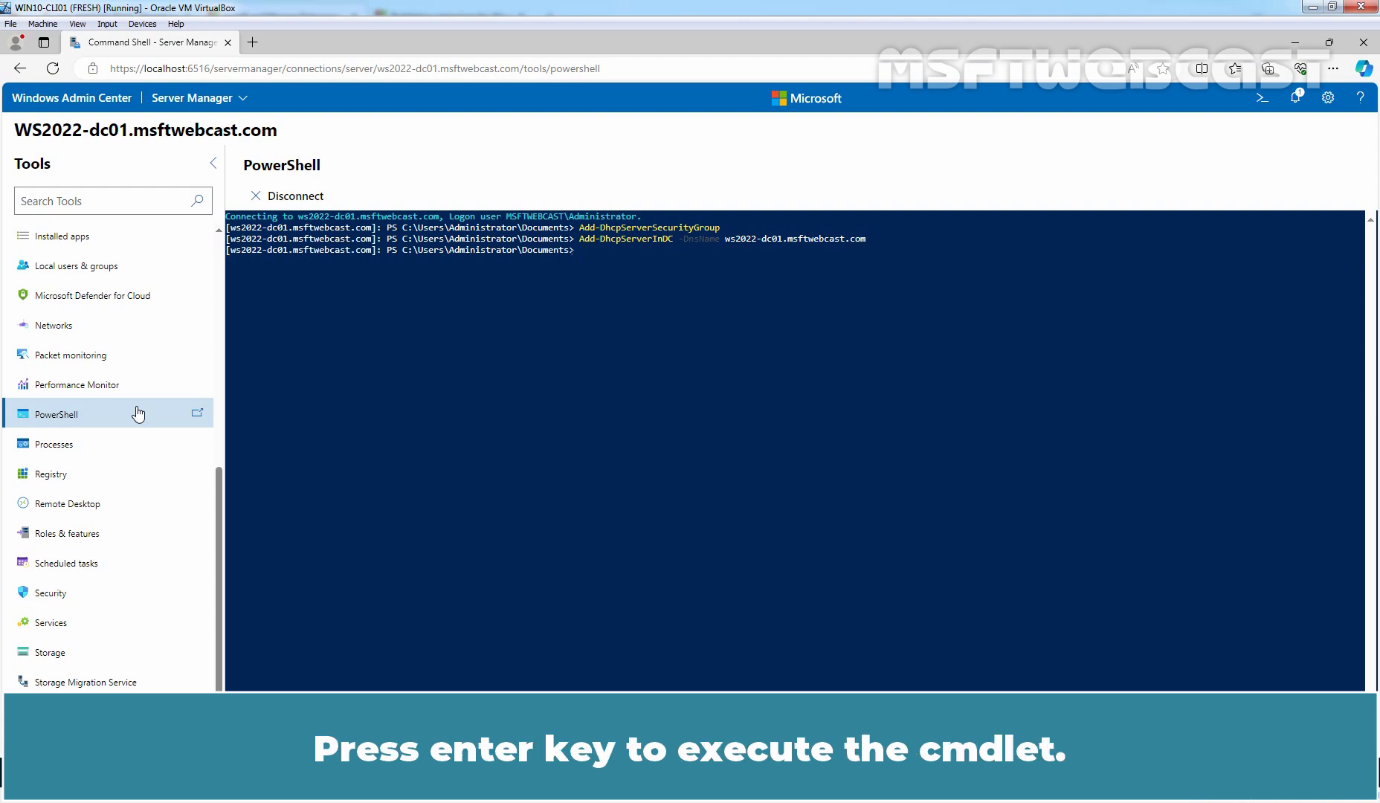
key(enter)
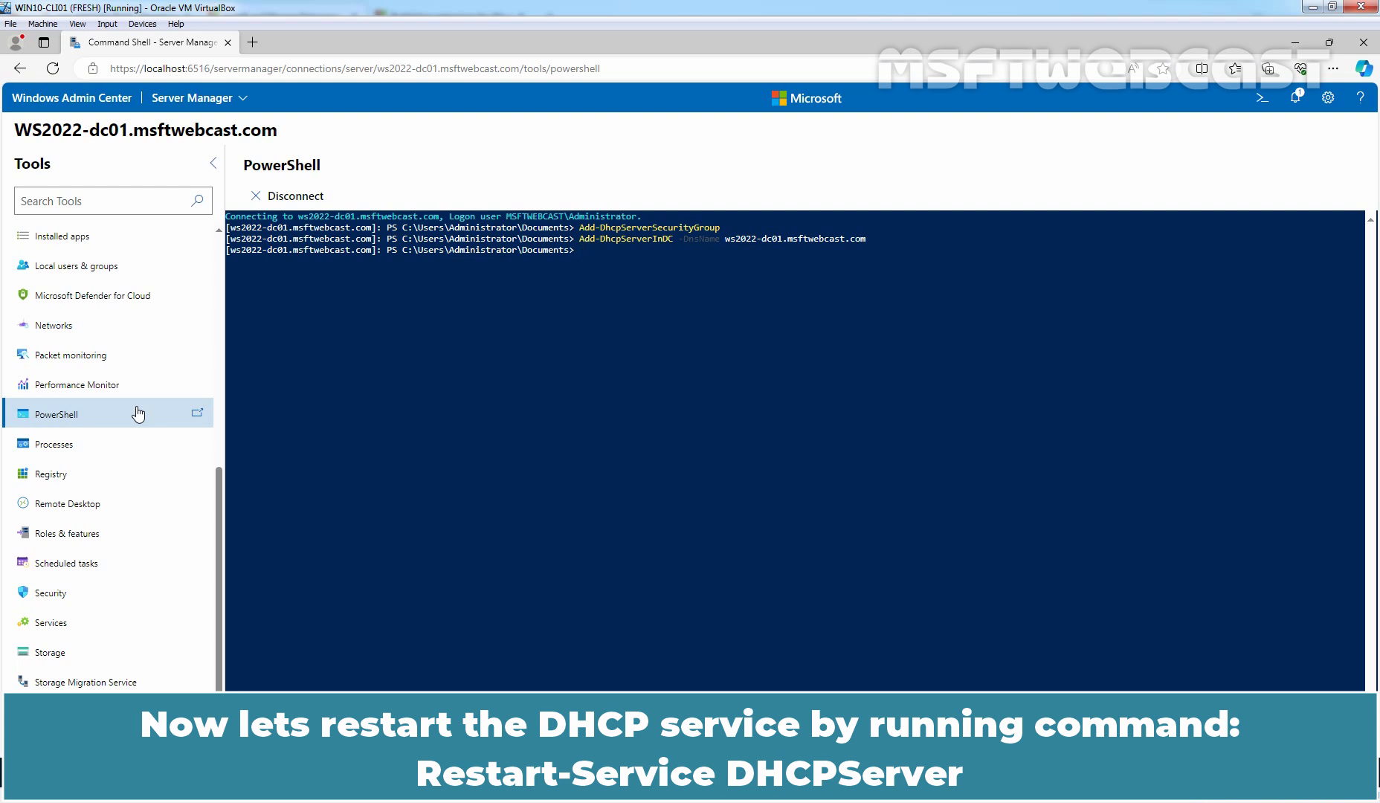
- Restart the dhcpserver service, then exit the PowerShell session
text(restart-Service)
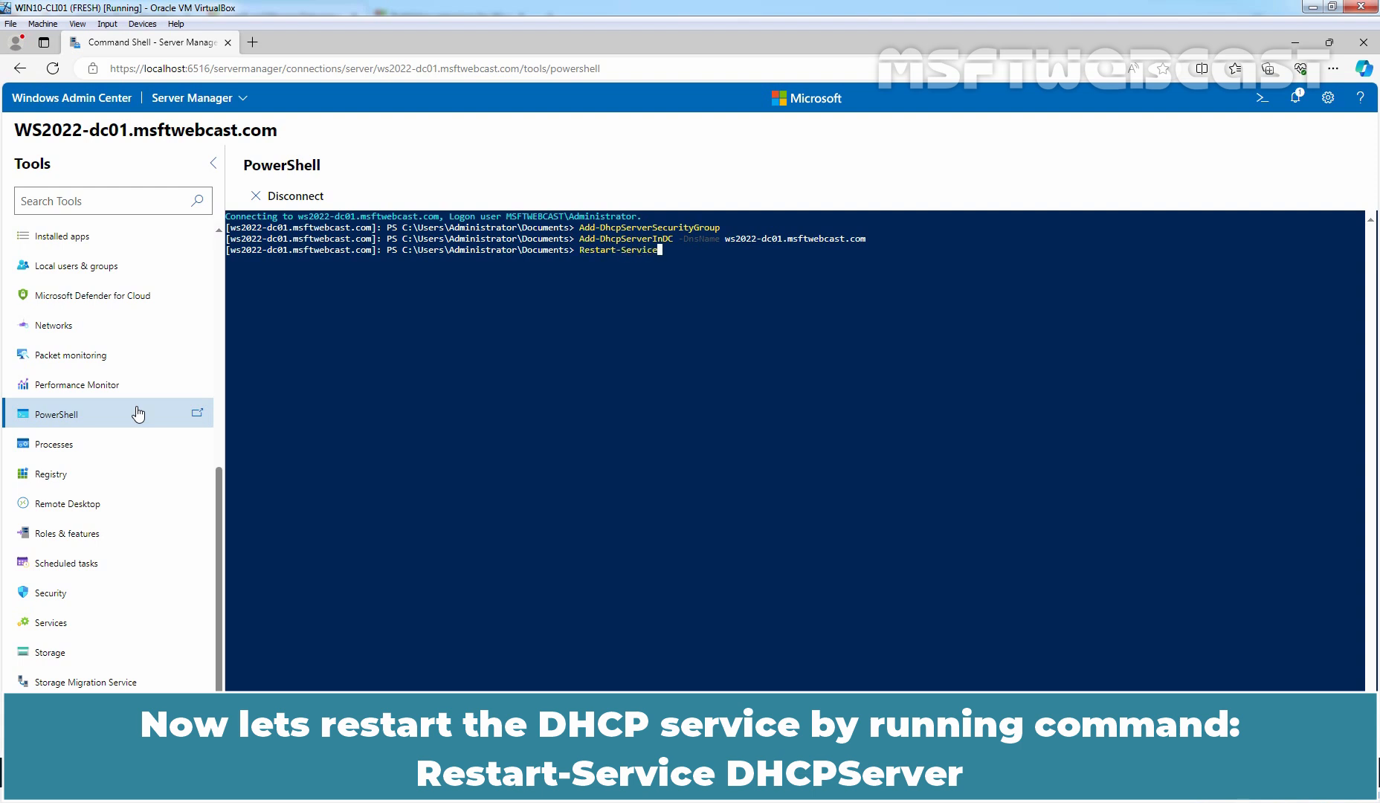
text(dhcpserver)
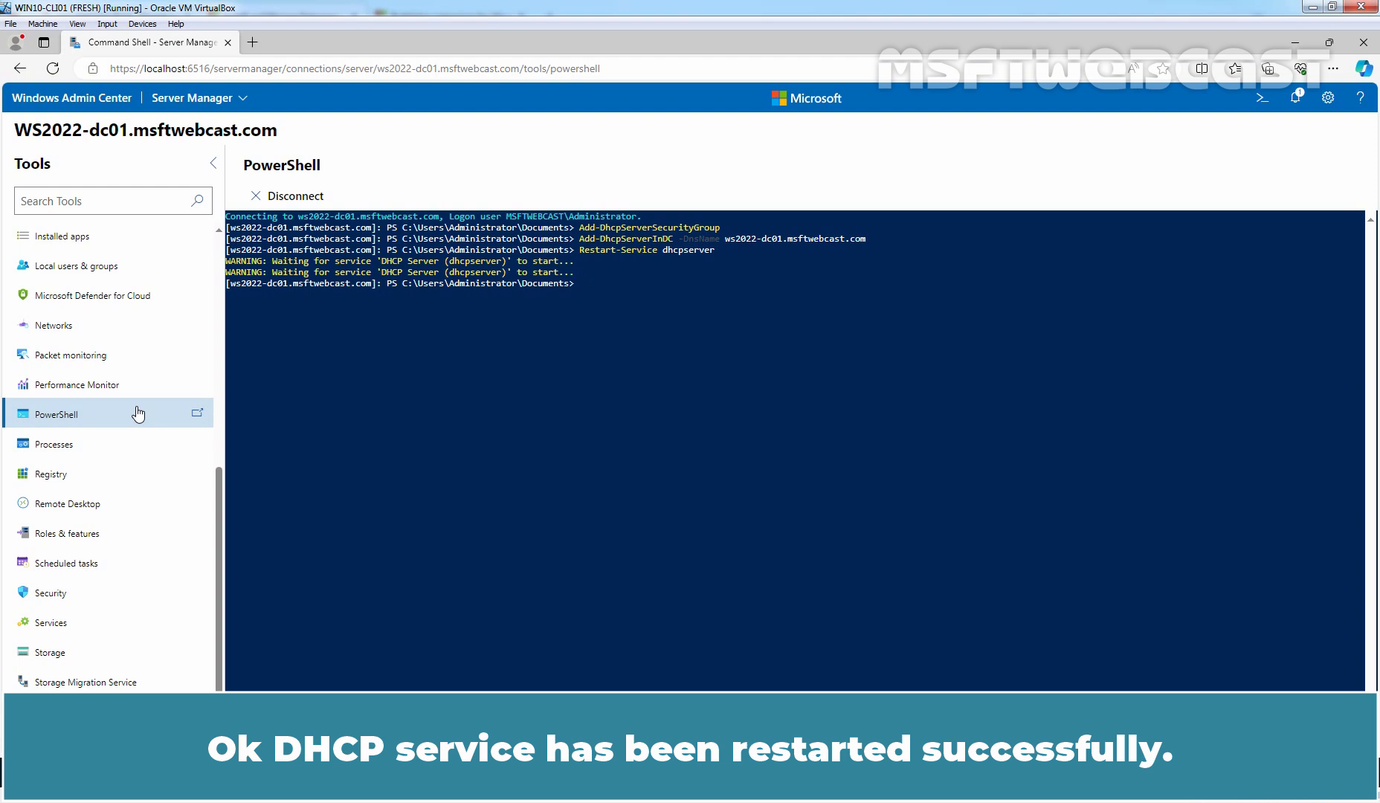
text(exit)
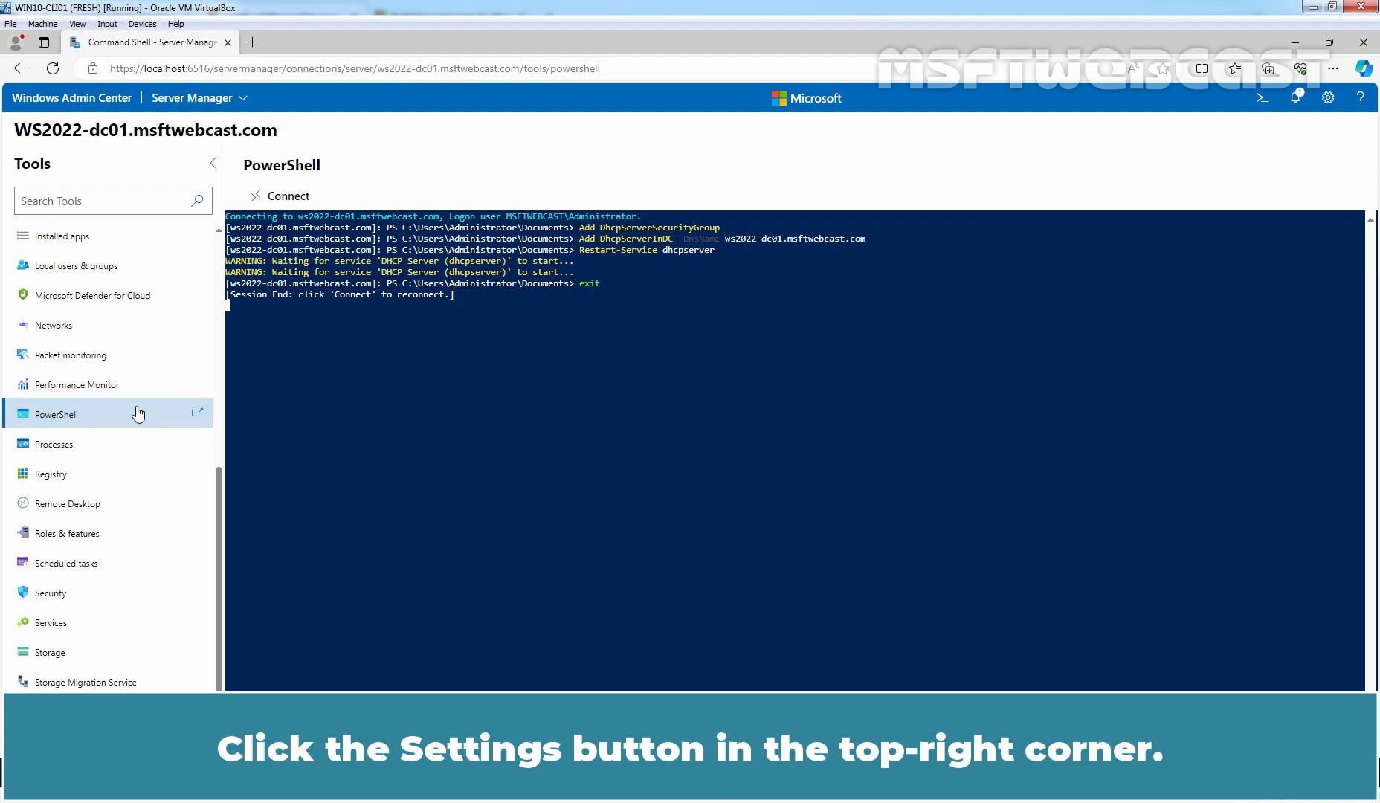
mouse_move(1331, 98)
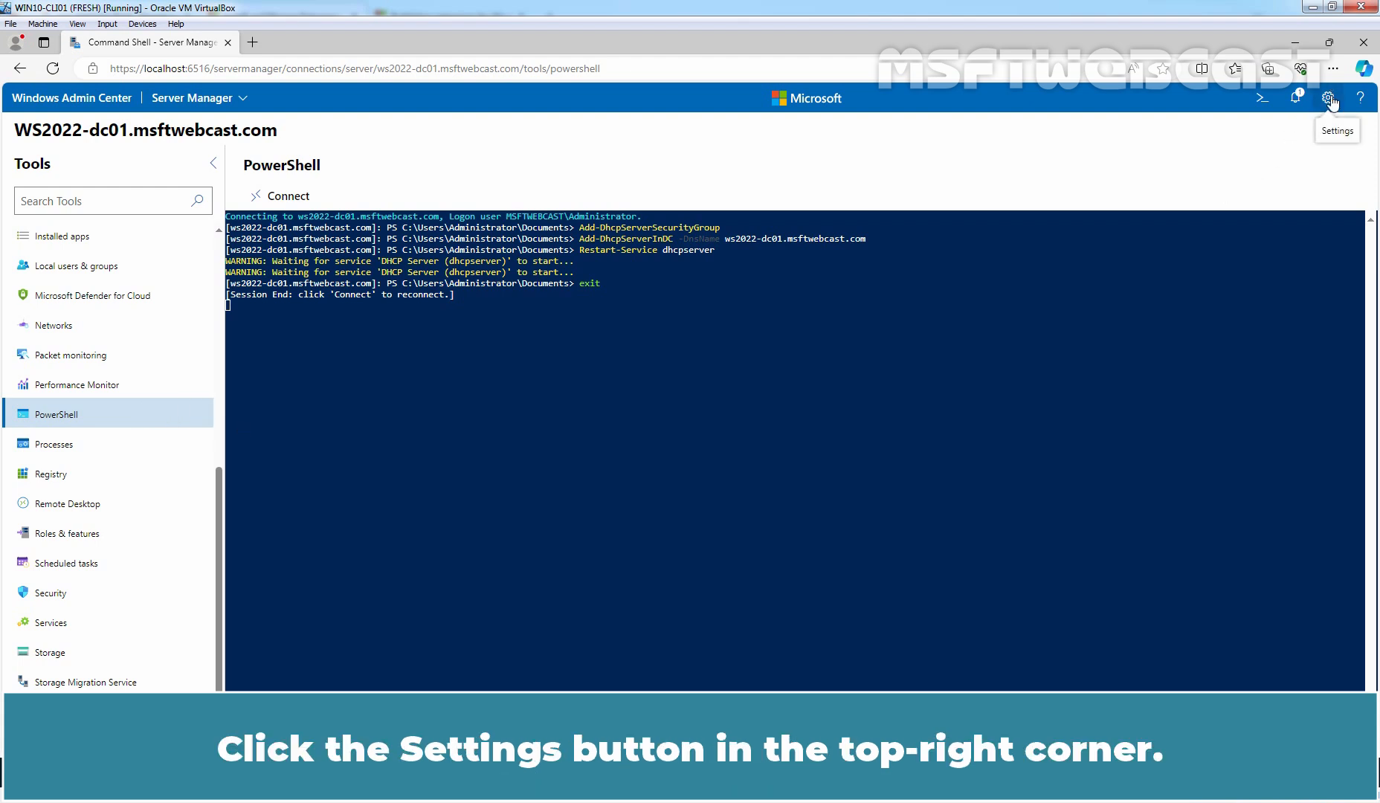
- Install the DHCP (Preview) extension from the gateway's Available extensions list
click(1329, 98)
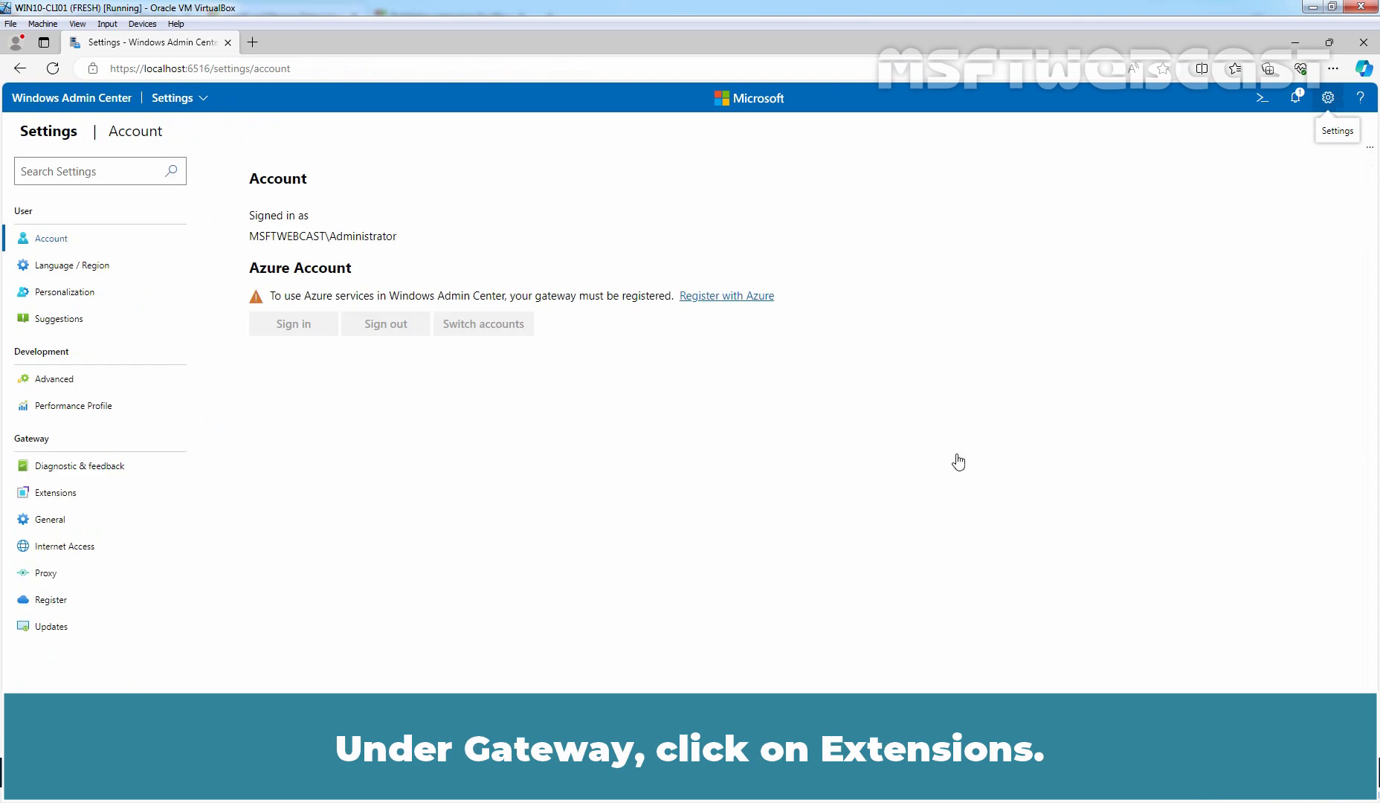
click(57, 492)
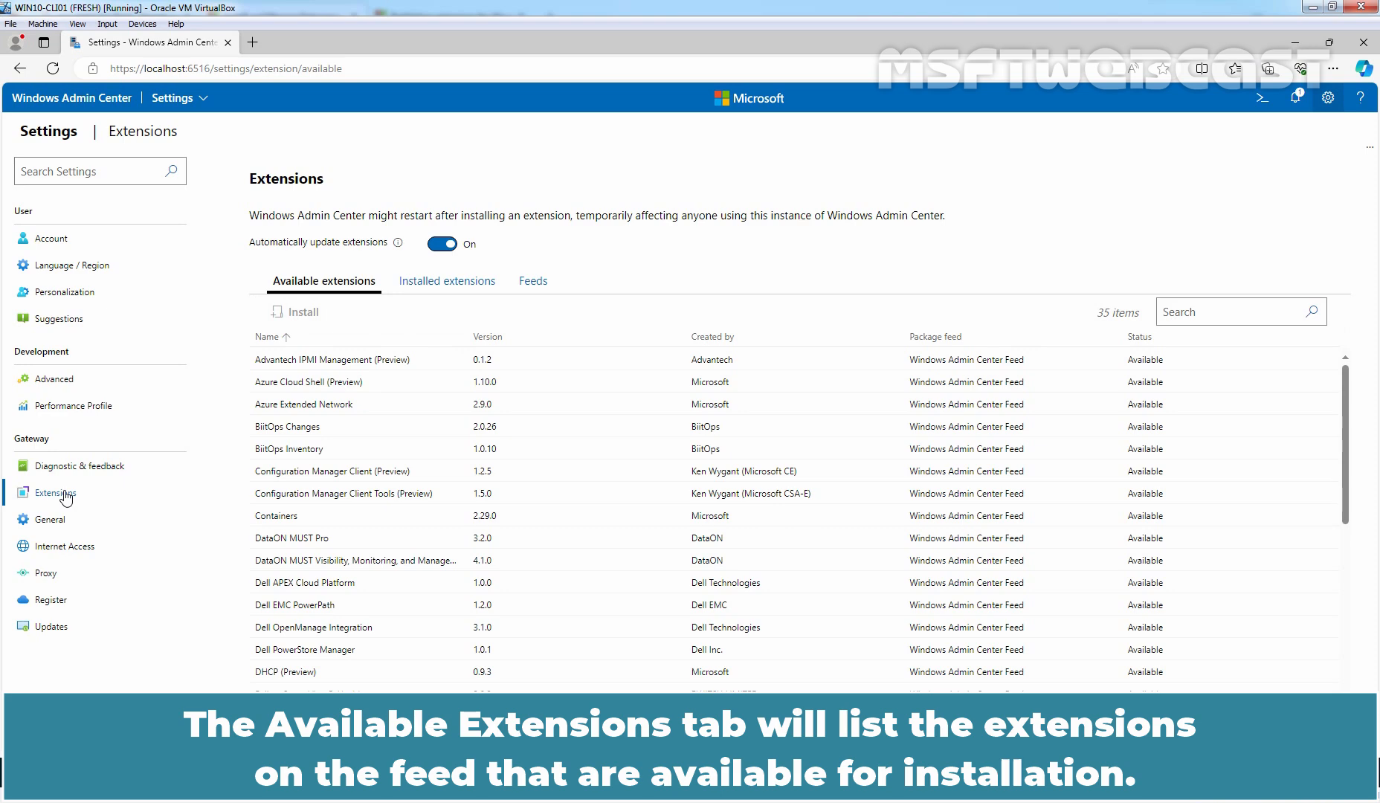
scroll(down, 3)
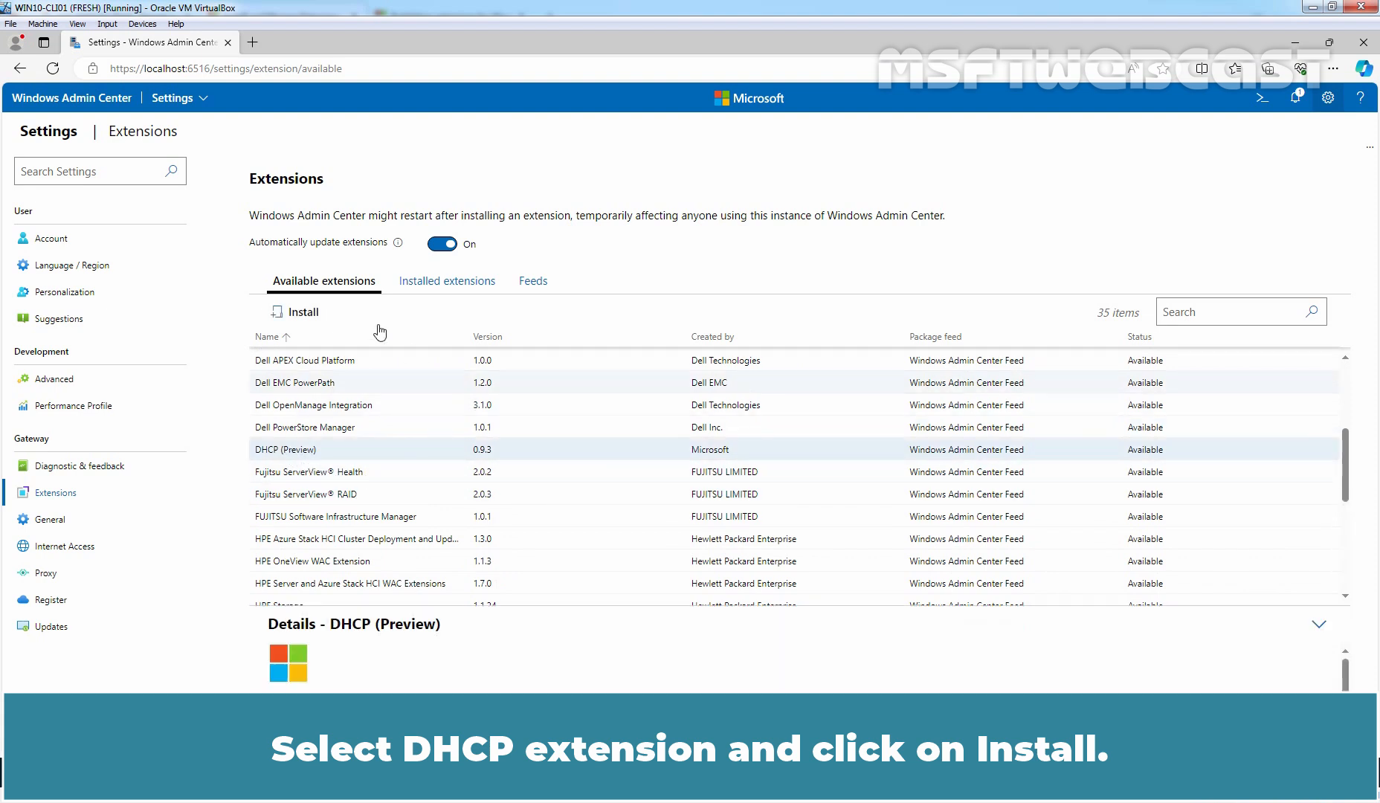
click(302, 312)
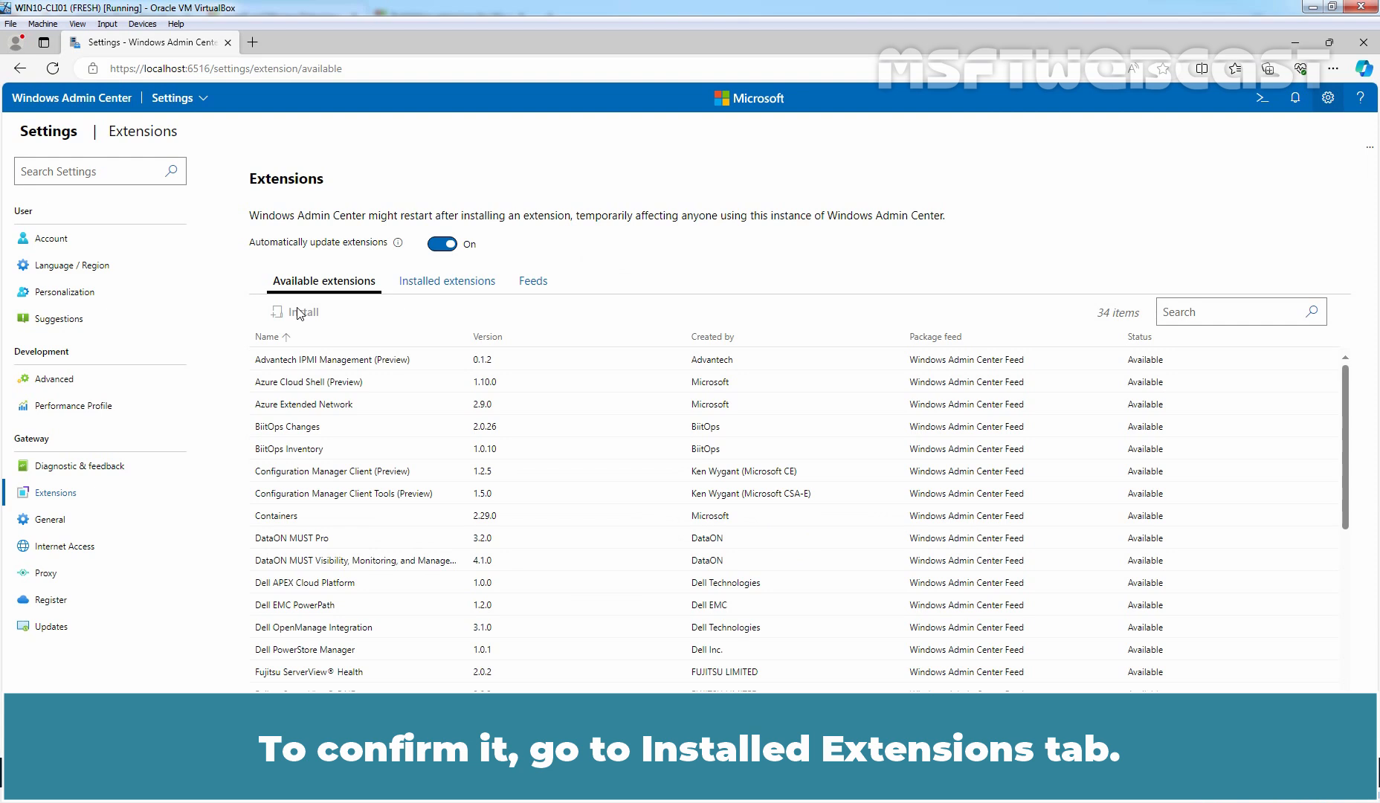
- Confirm DHCP (Preview) 0.9.3 among installed extensions and return to All connections
click(446, 281)
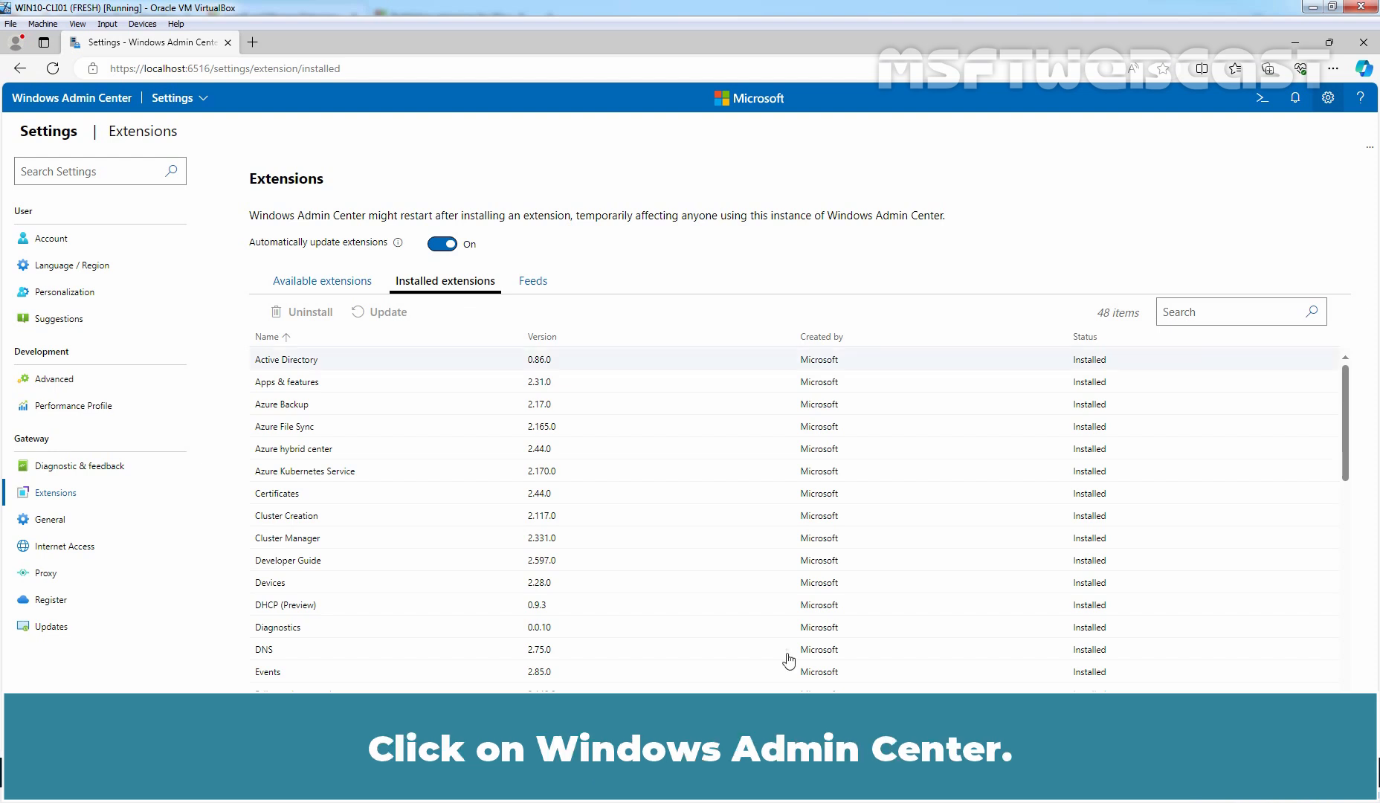
click(71, 98)
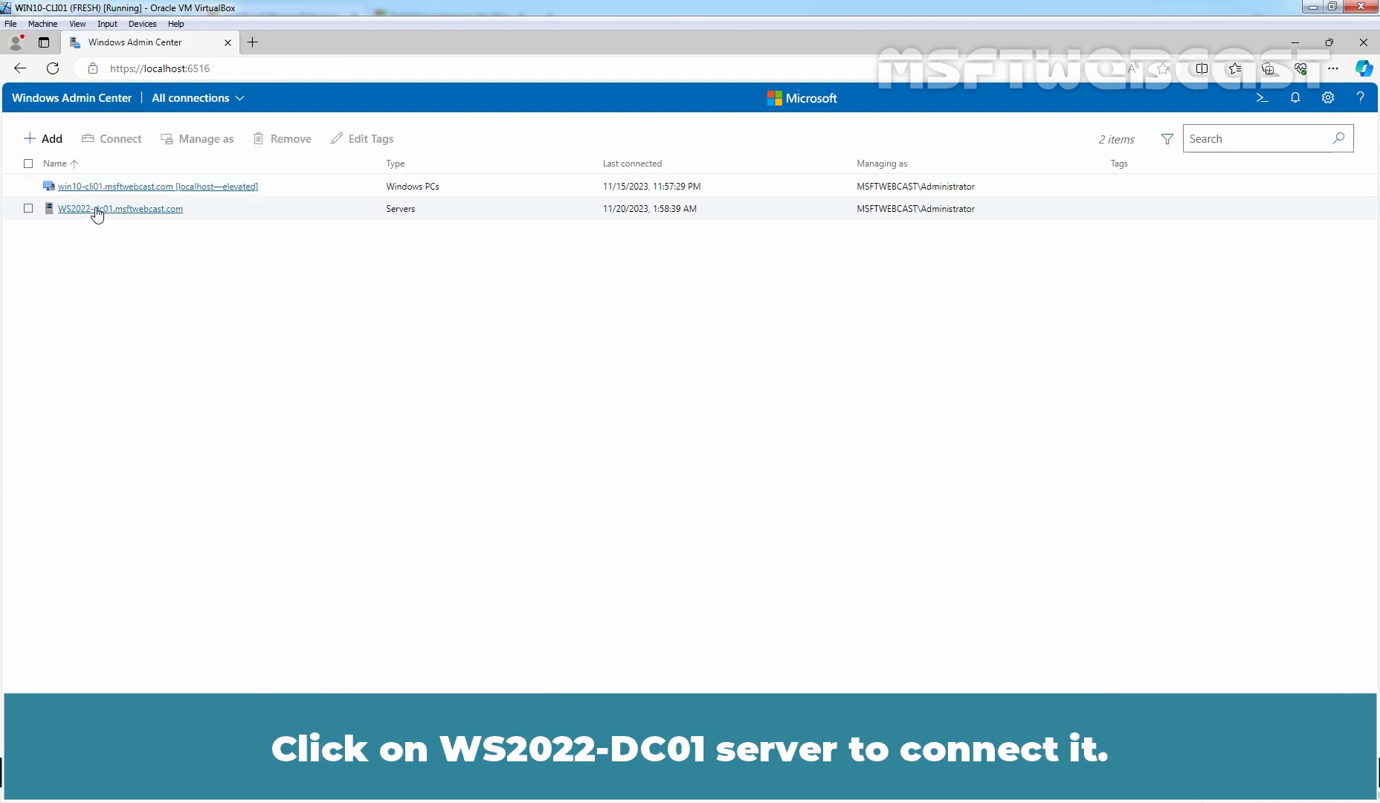
- Connect to WS2022-DC01 and open its DHCP tool
click(120, 209)
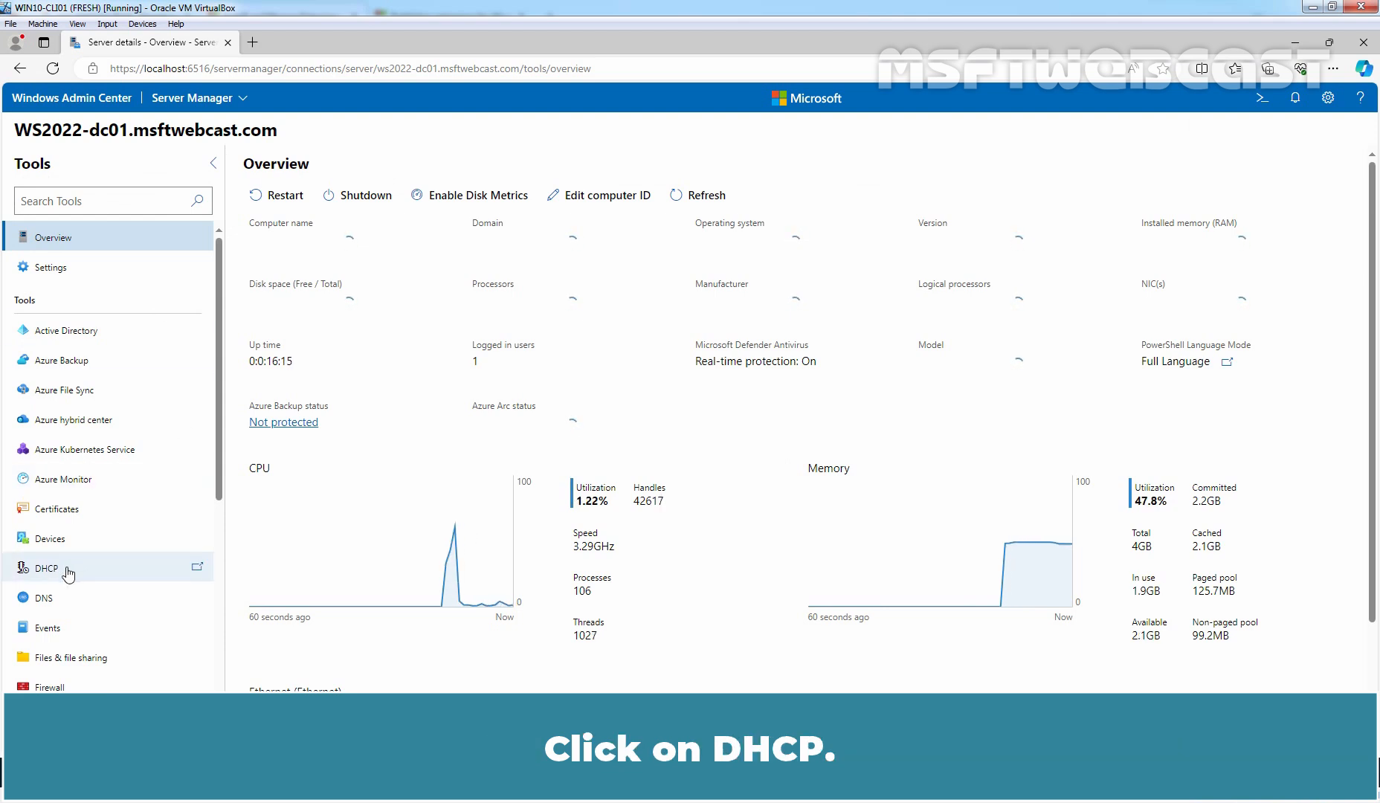
click(47, 568)
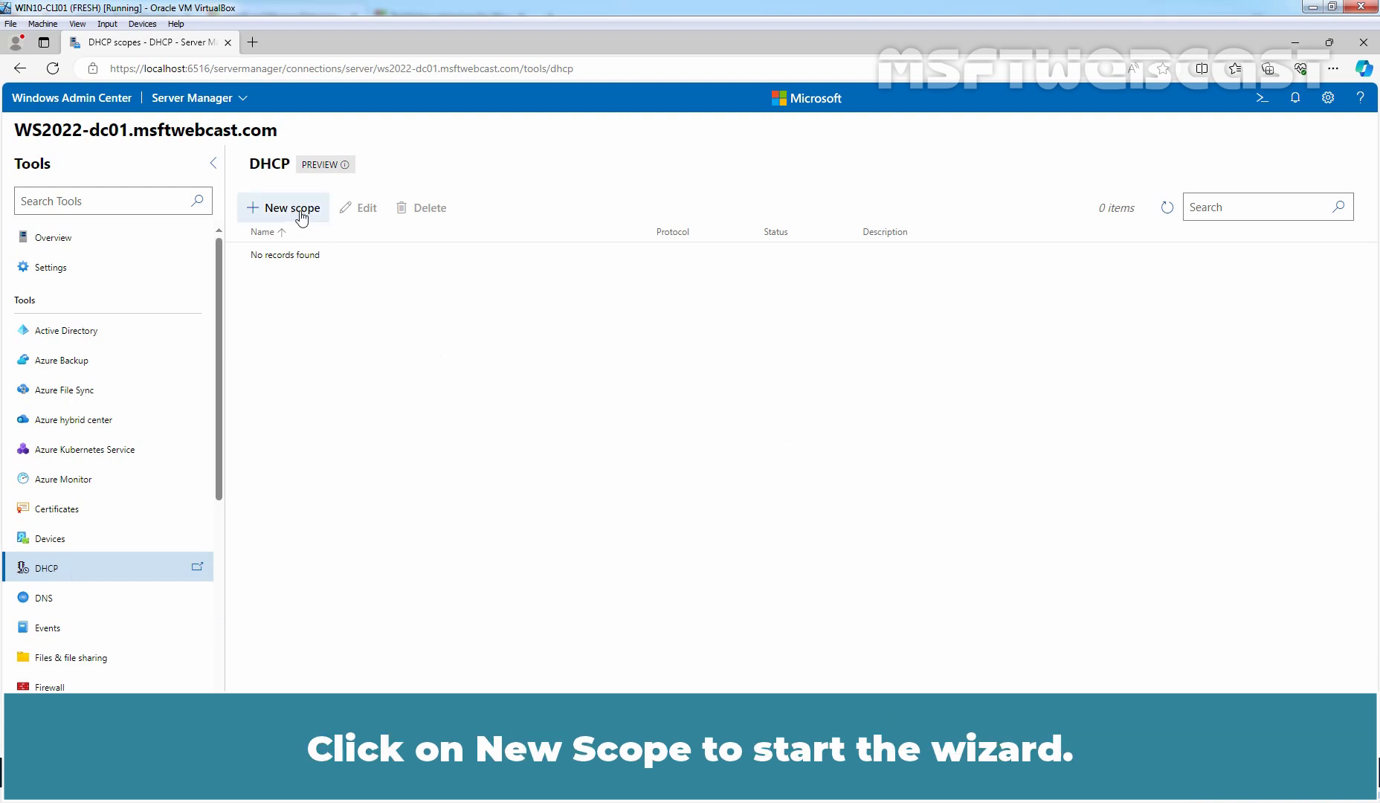
- Fill a new IPv4 scope: Office LAN-1, 172.18.72.100–250, mask 255.255.255.0
click(283, 208)
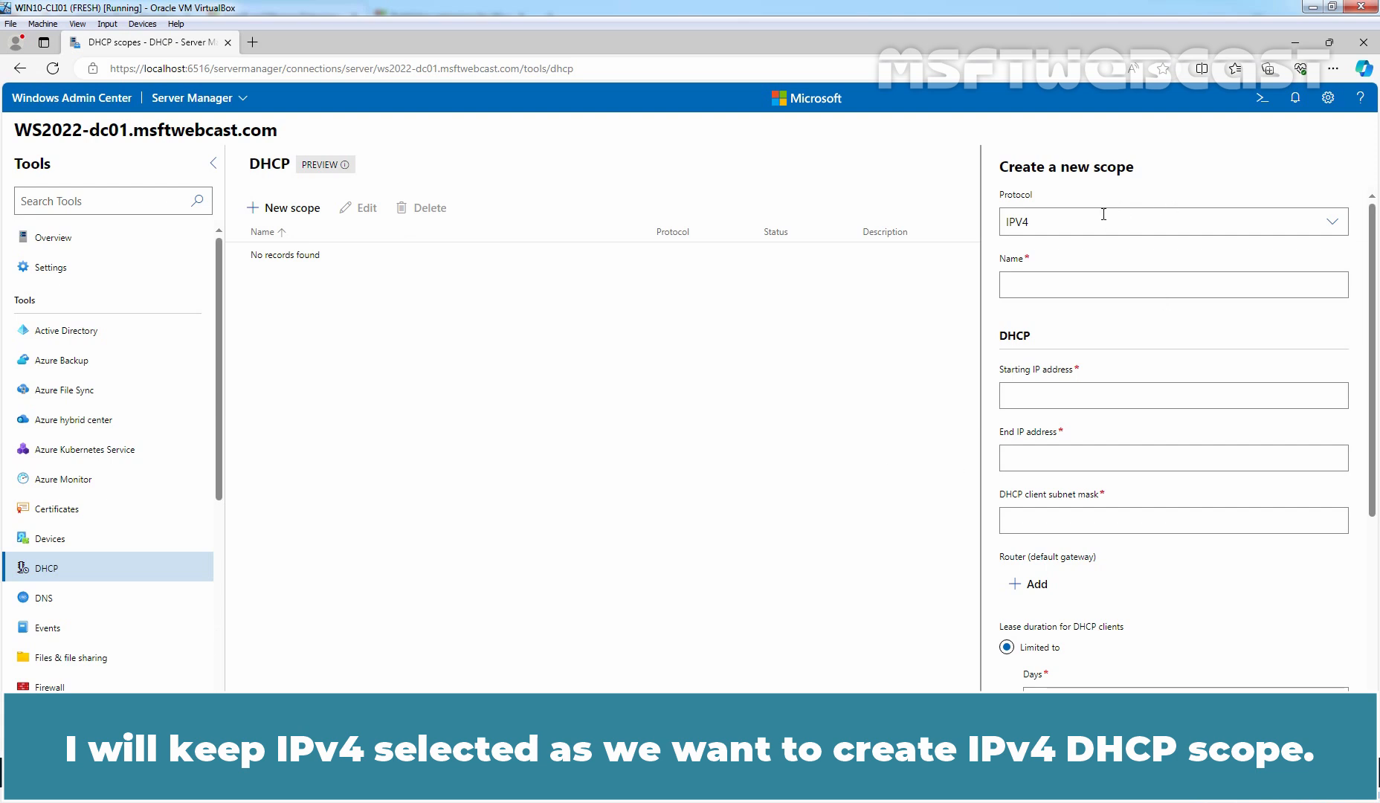
click(1173, 284)
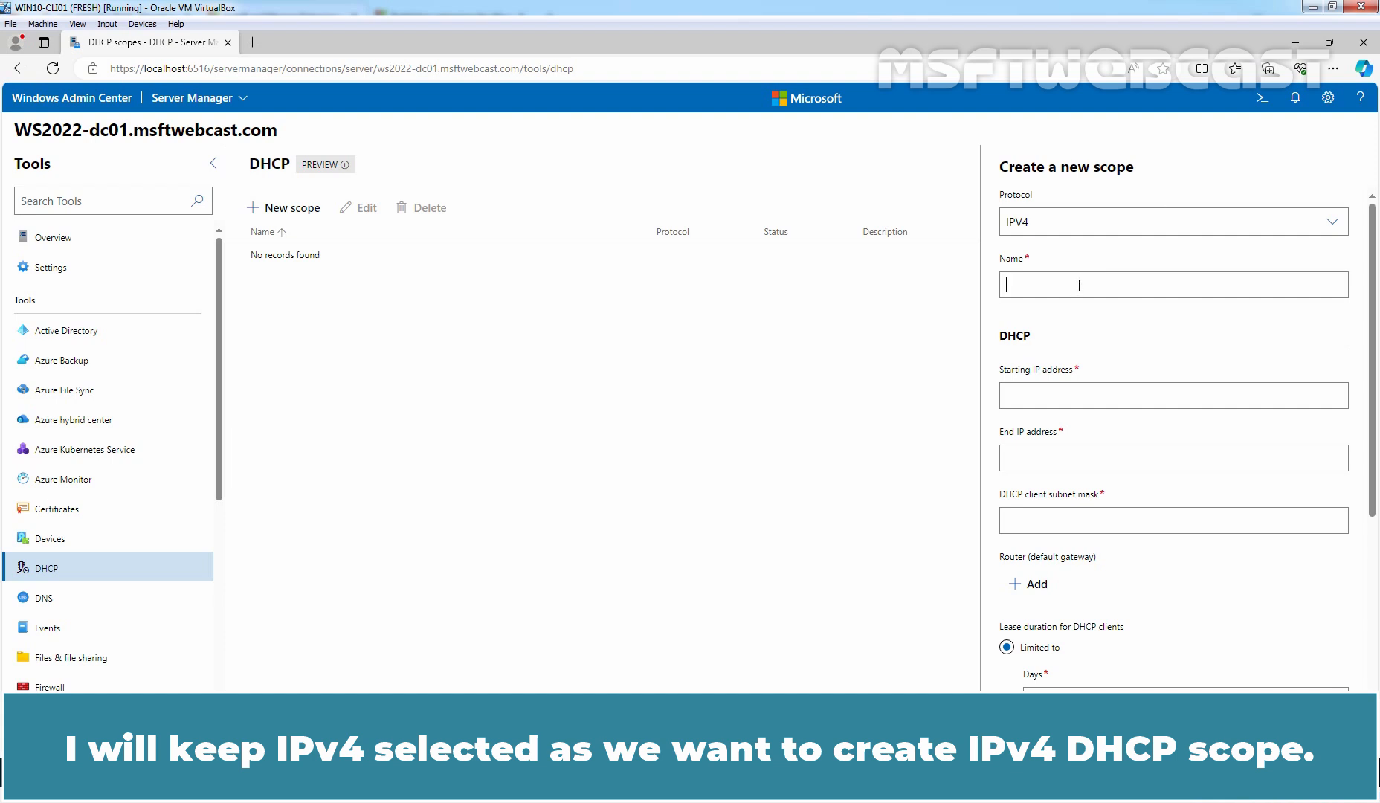
text(Office LAN-)
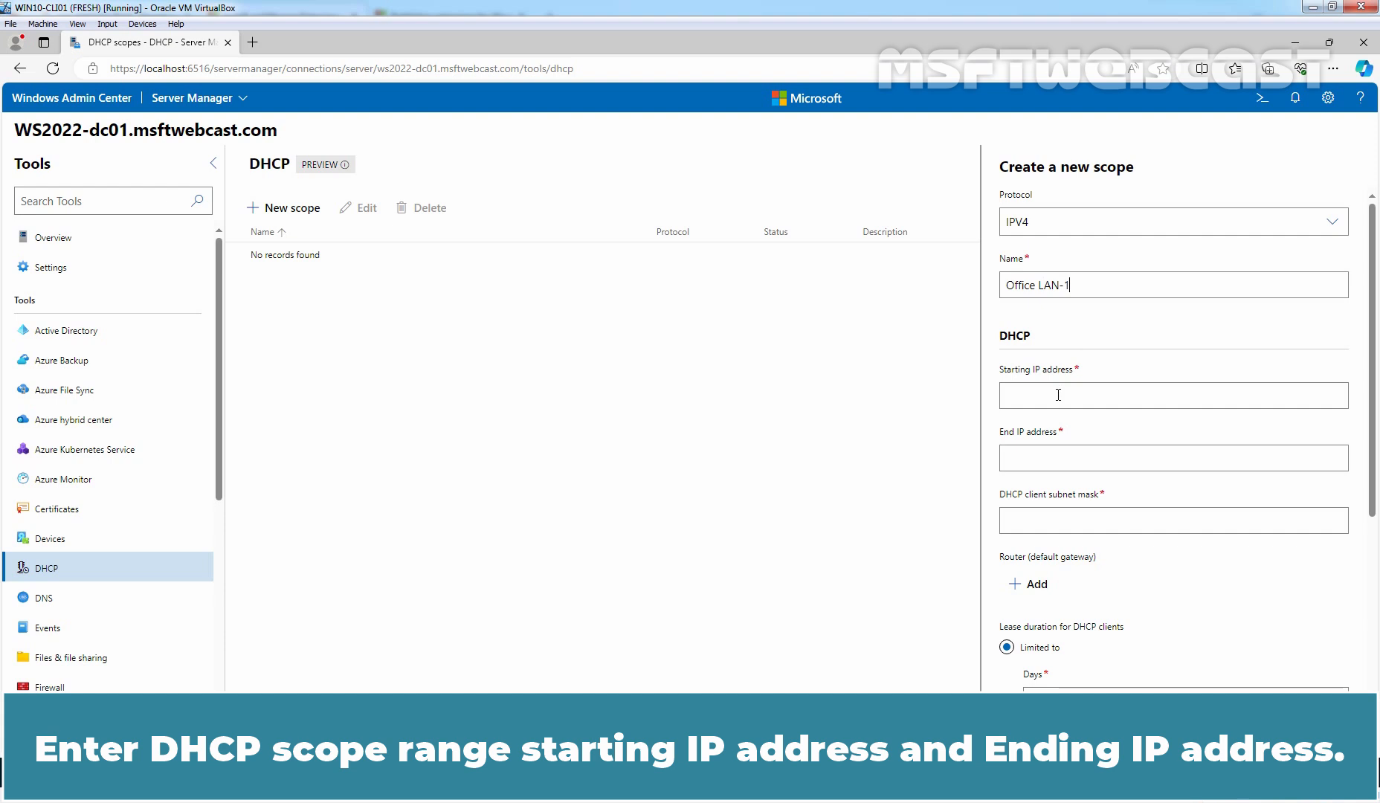
text(172.18.72.1)
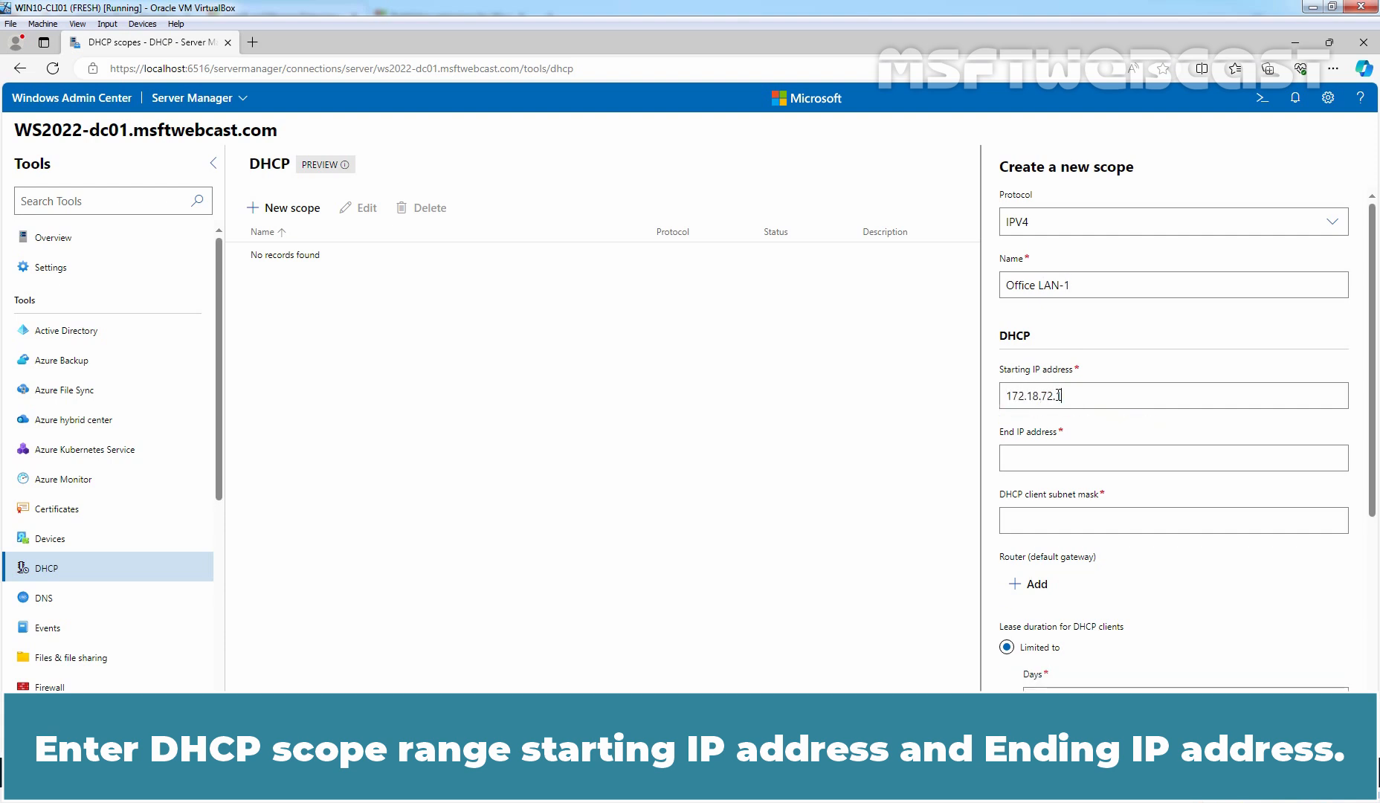
text(172.18.72.250)
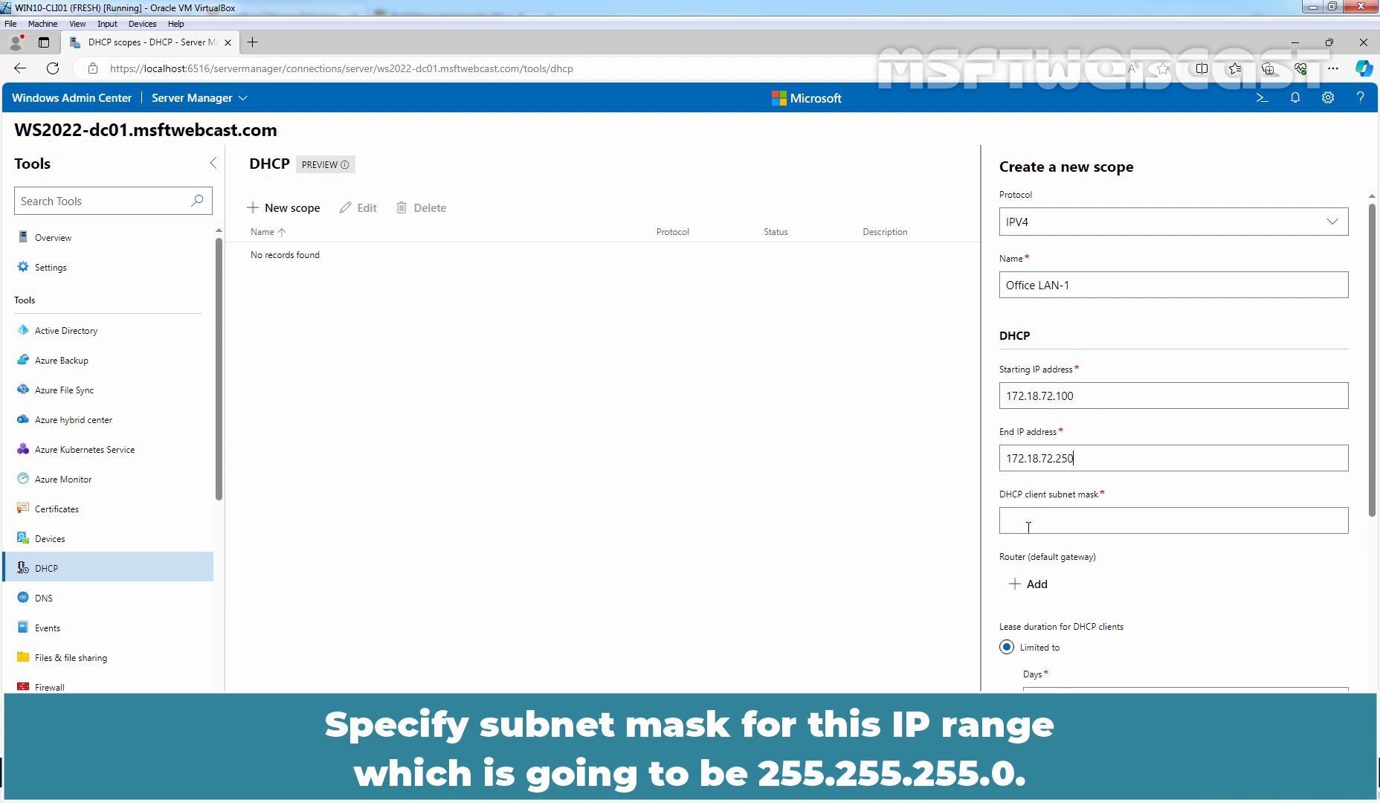
text(255.255.255.0)
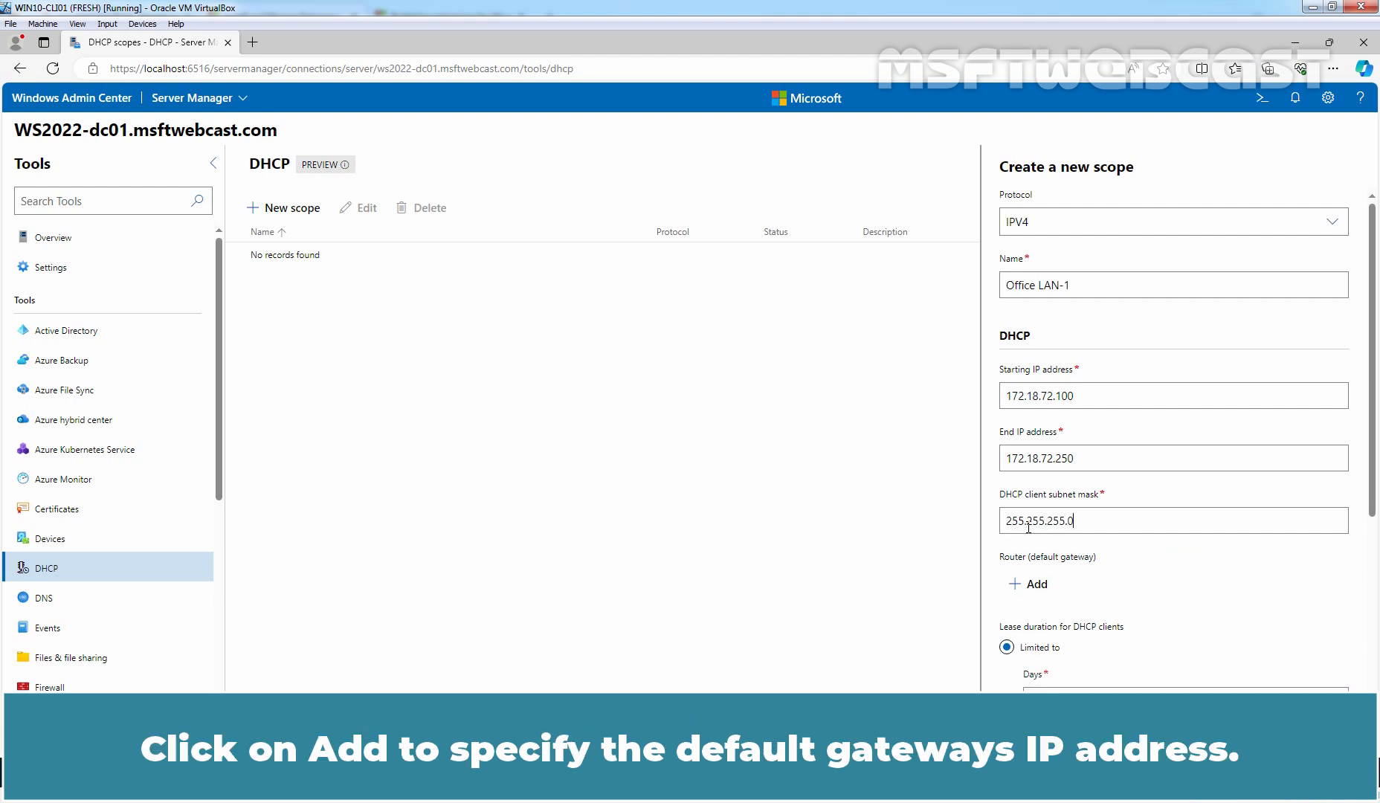
- Add router 172.18.72.1 as the default gateway and set the lease duration to 1 day
scroll(down, 3)
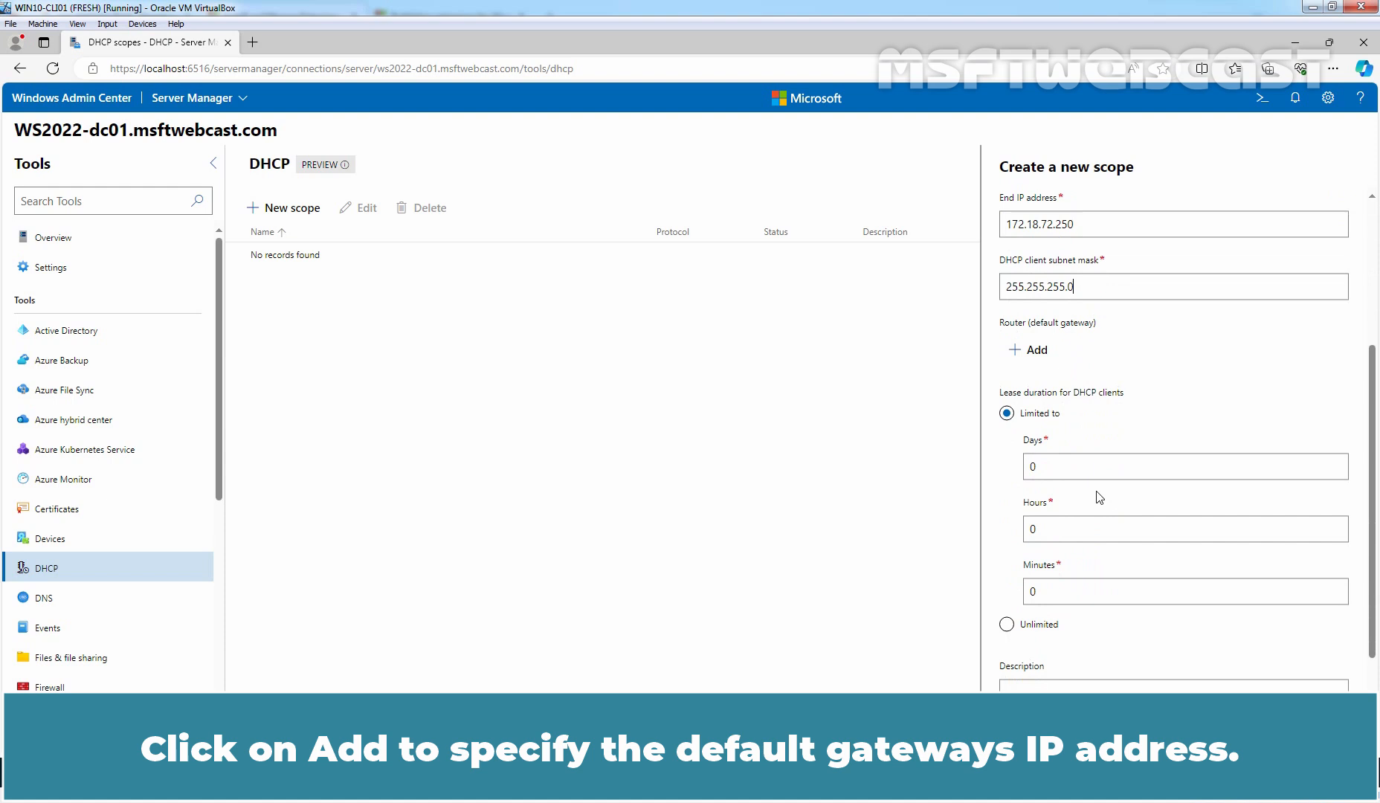
click(1028, 350)
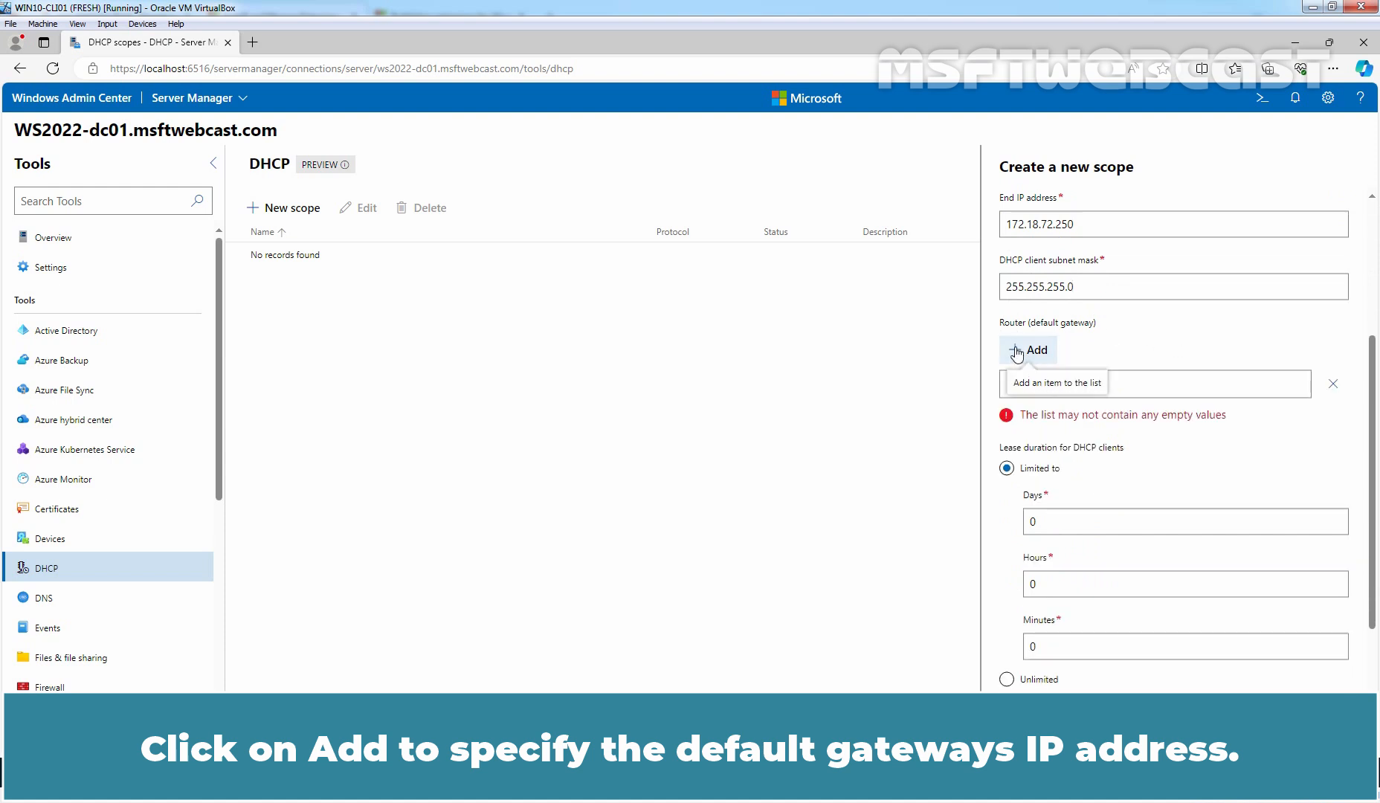
click(1154, 383)
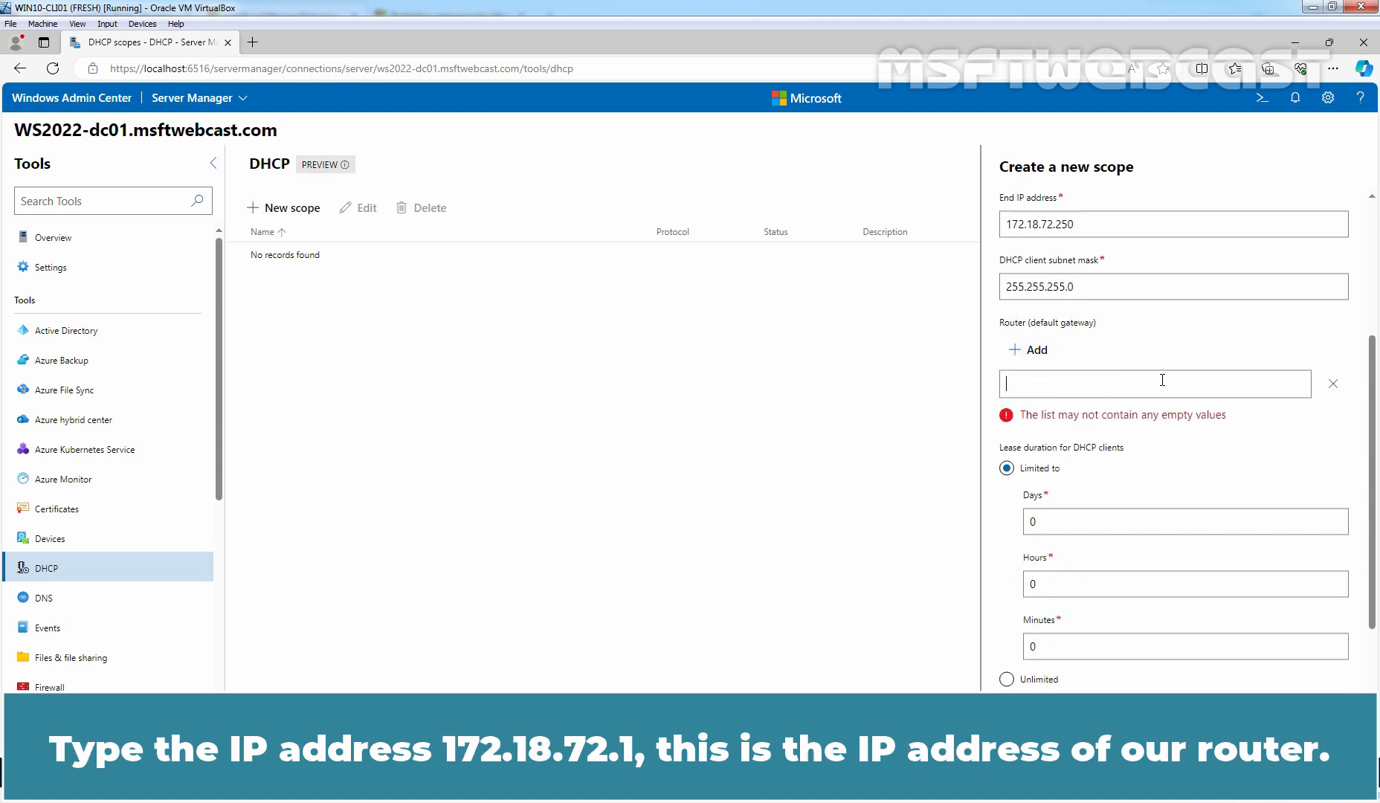
text(172.18.72.1)
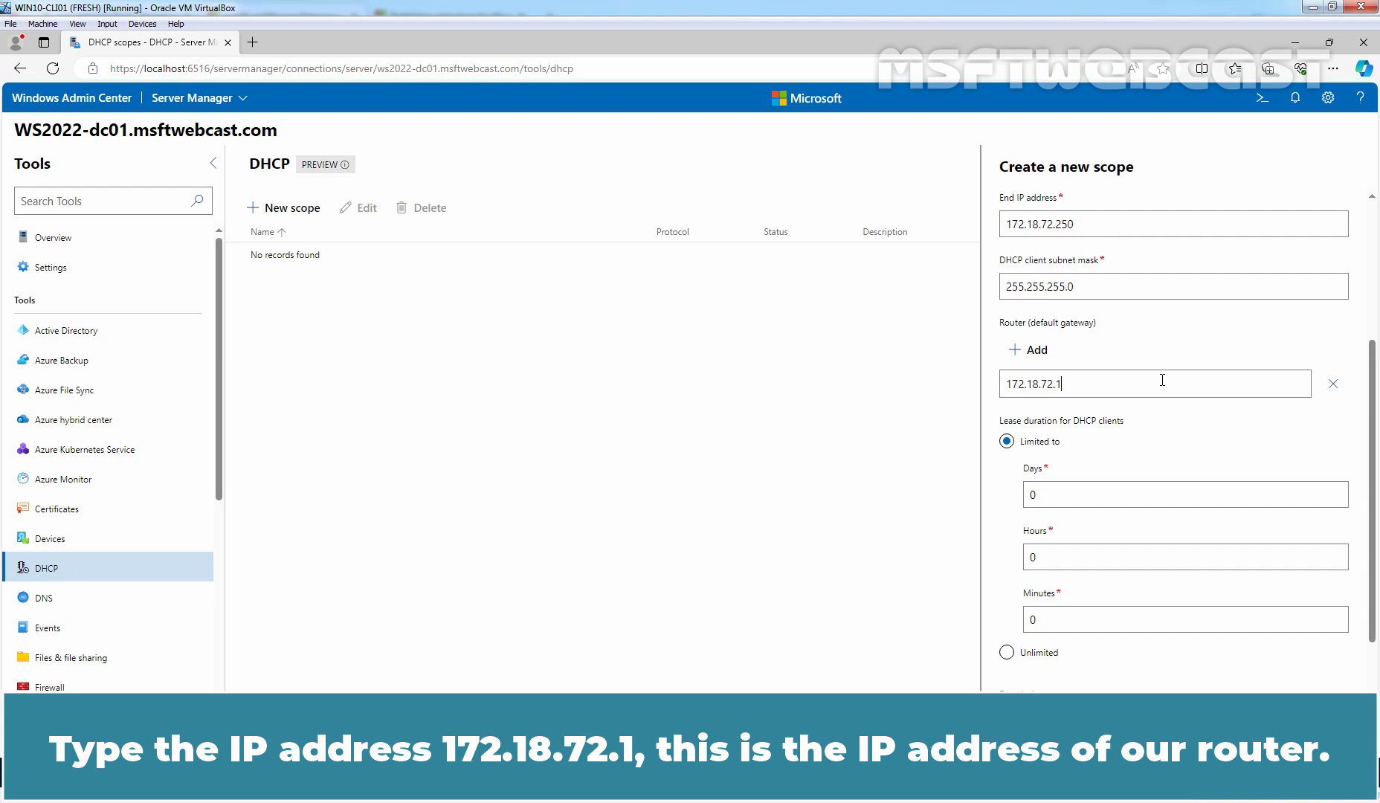
scroll(down, 3)
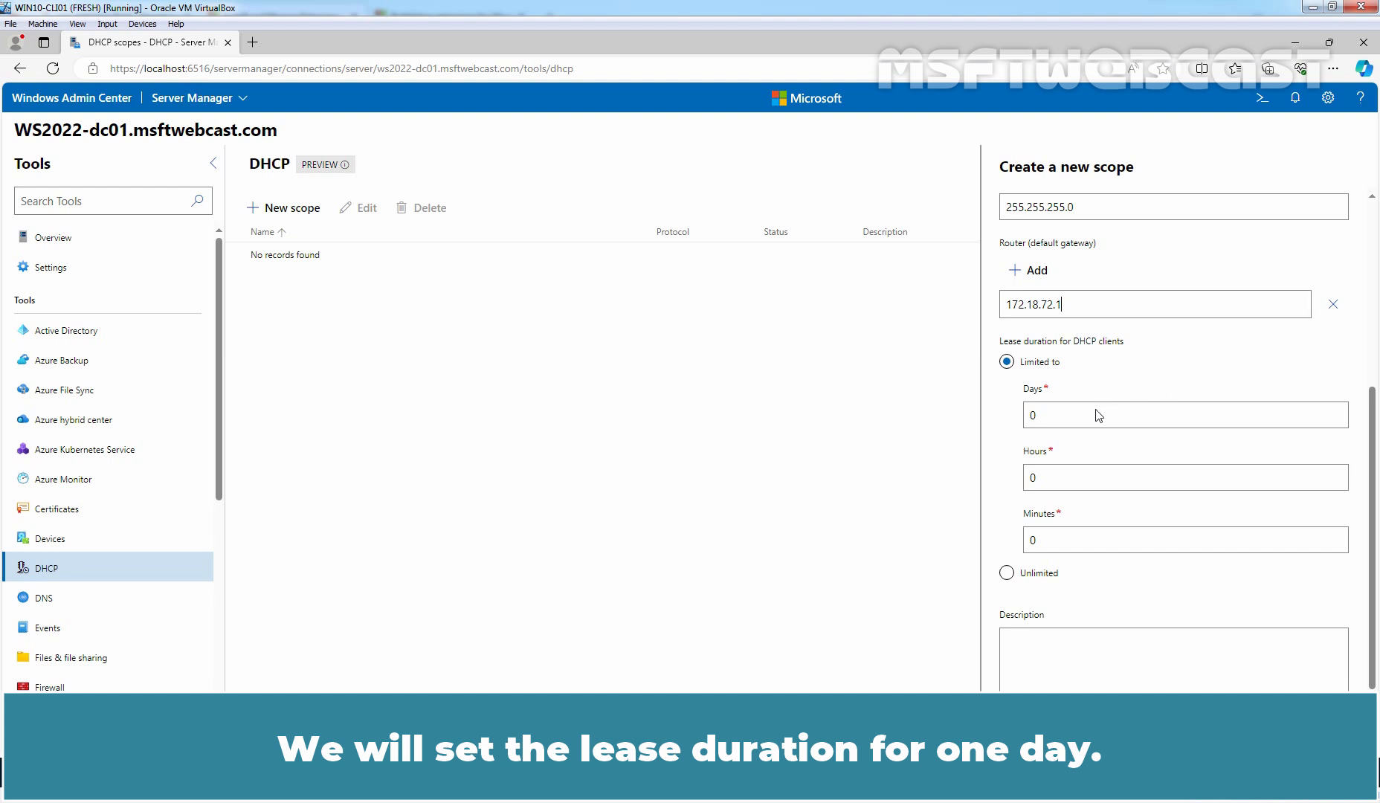
text(1)
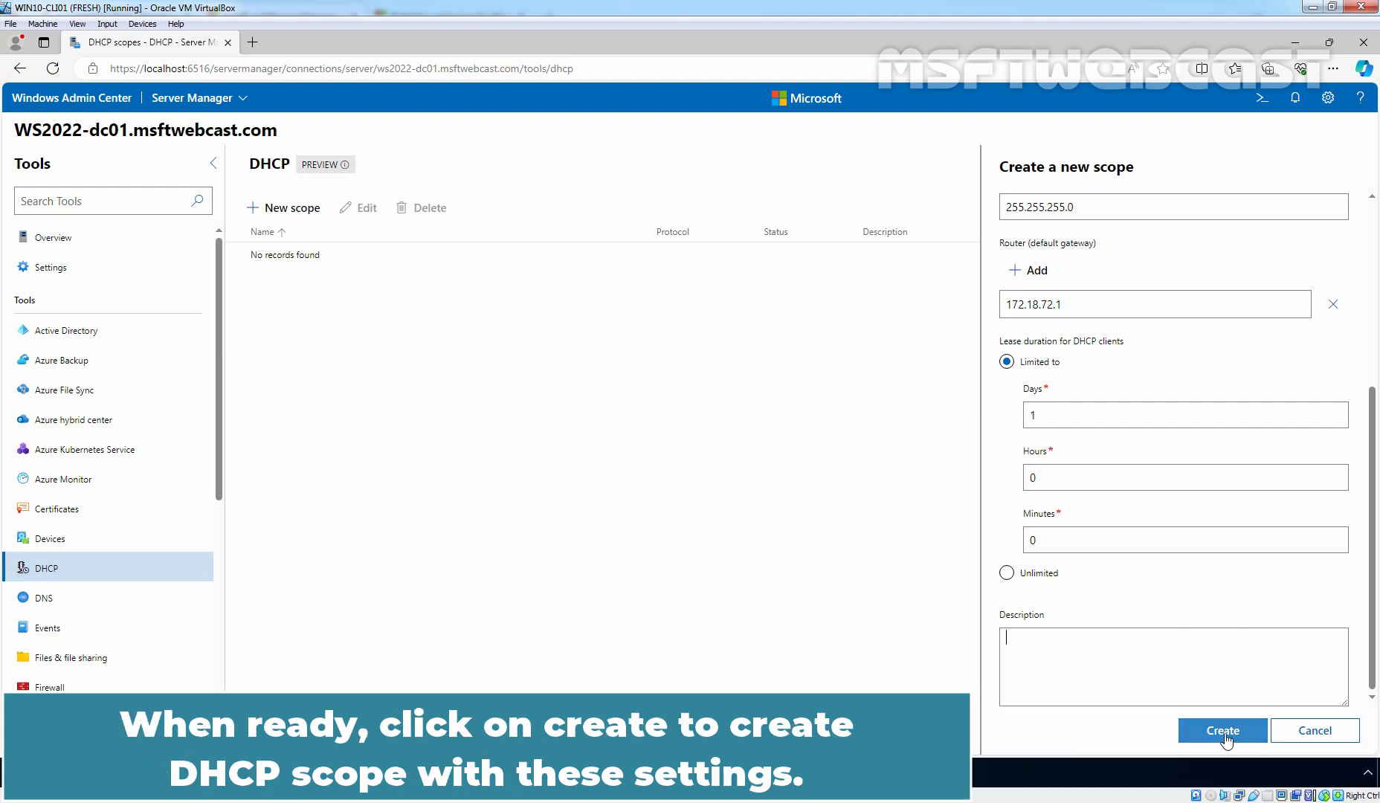
- Create the scope and open the Office LAN-1 [172.18.72.0] details page
click(1222, 731)
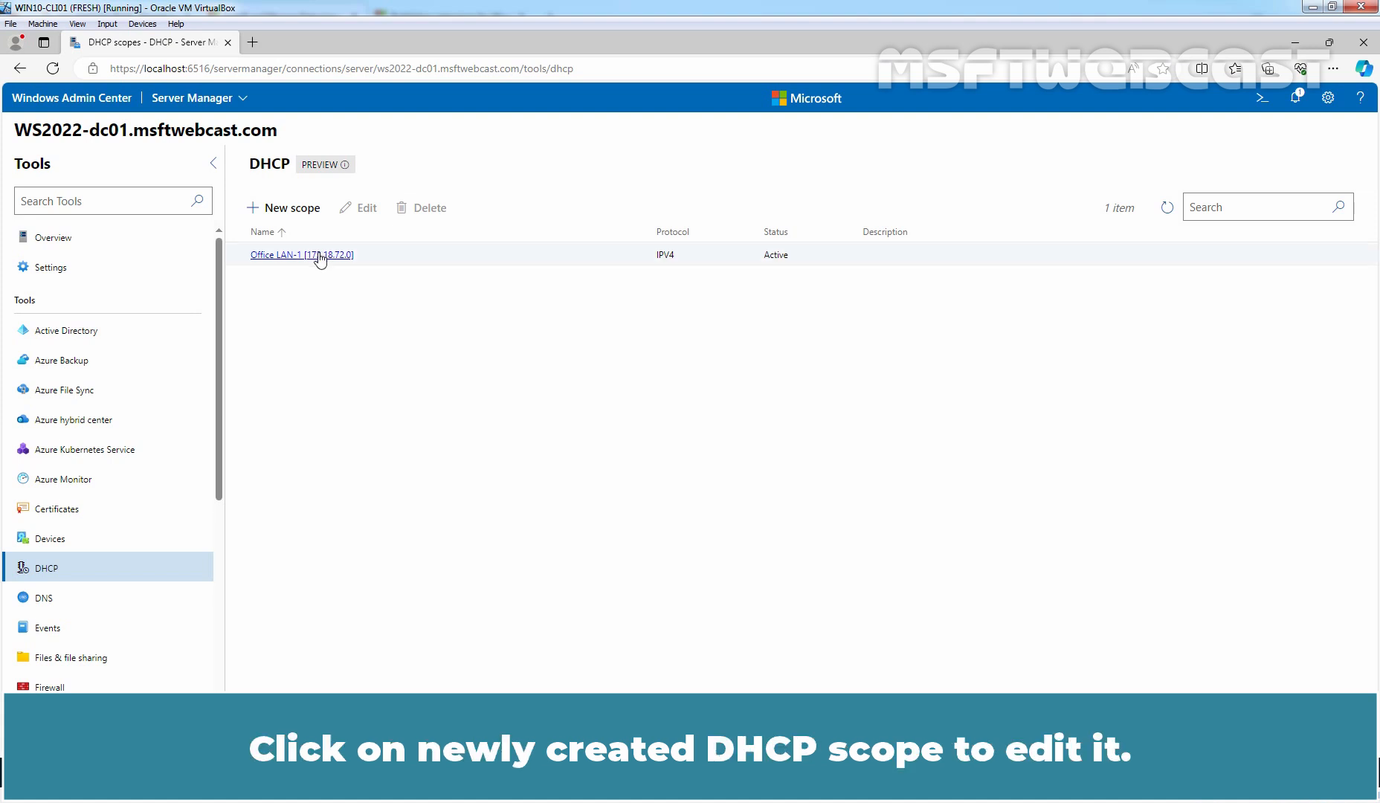
click(301, 255)
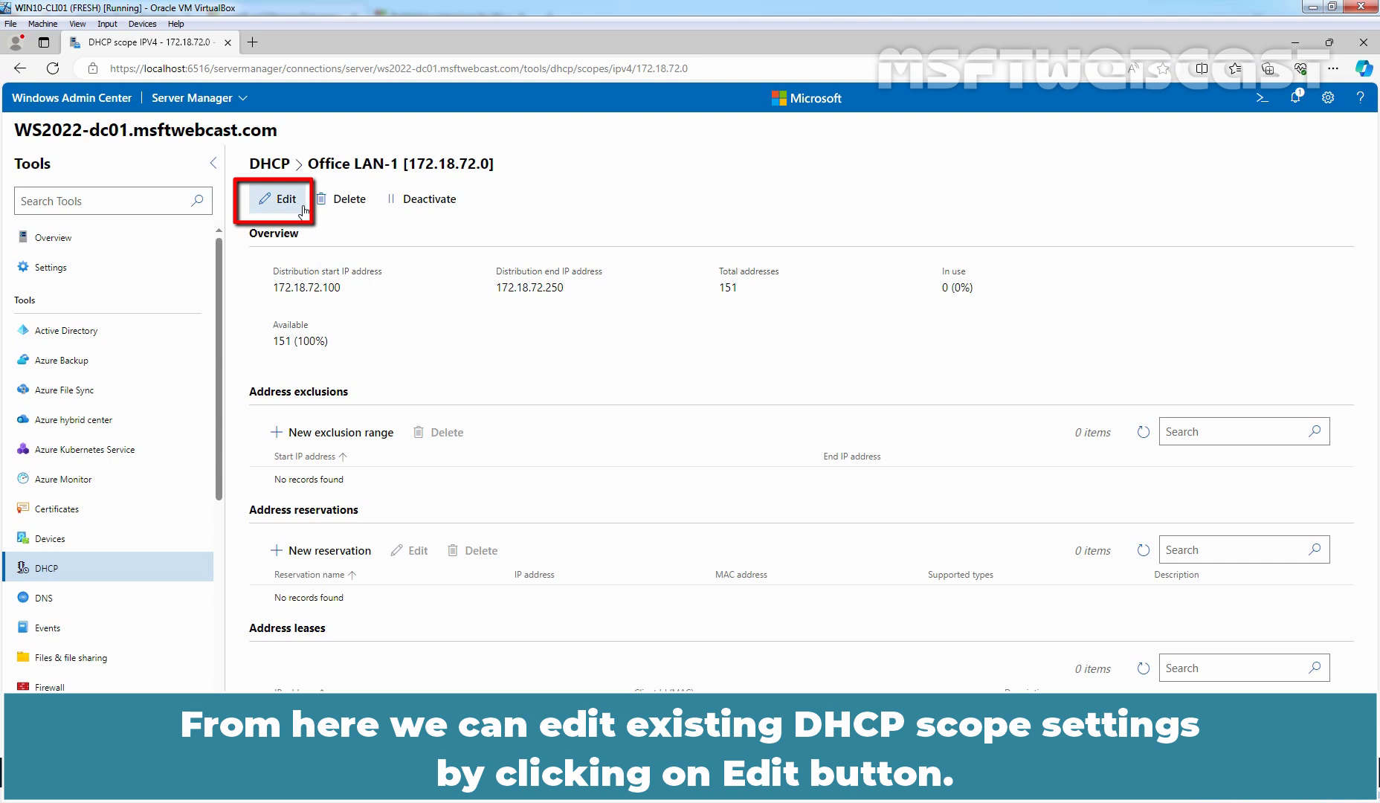
- Fill a new reservation: HR Manager, 172.18.72.111, MAC A0-48-1C-8B-BD-8F
click(275, 198)
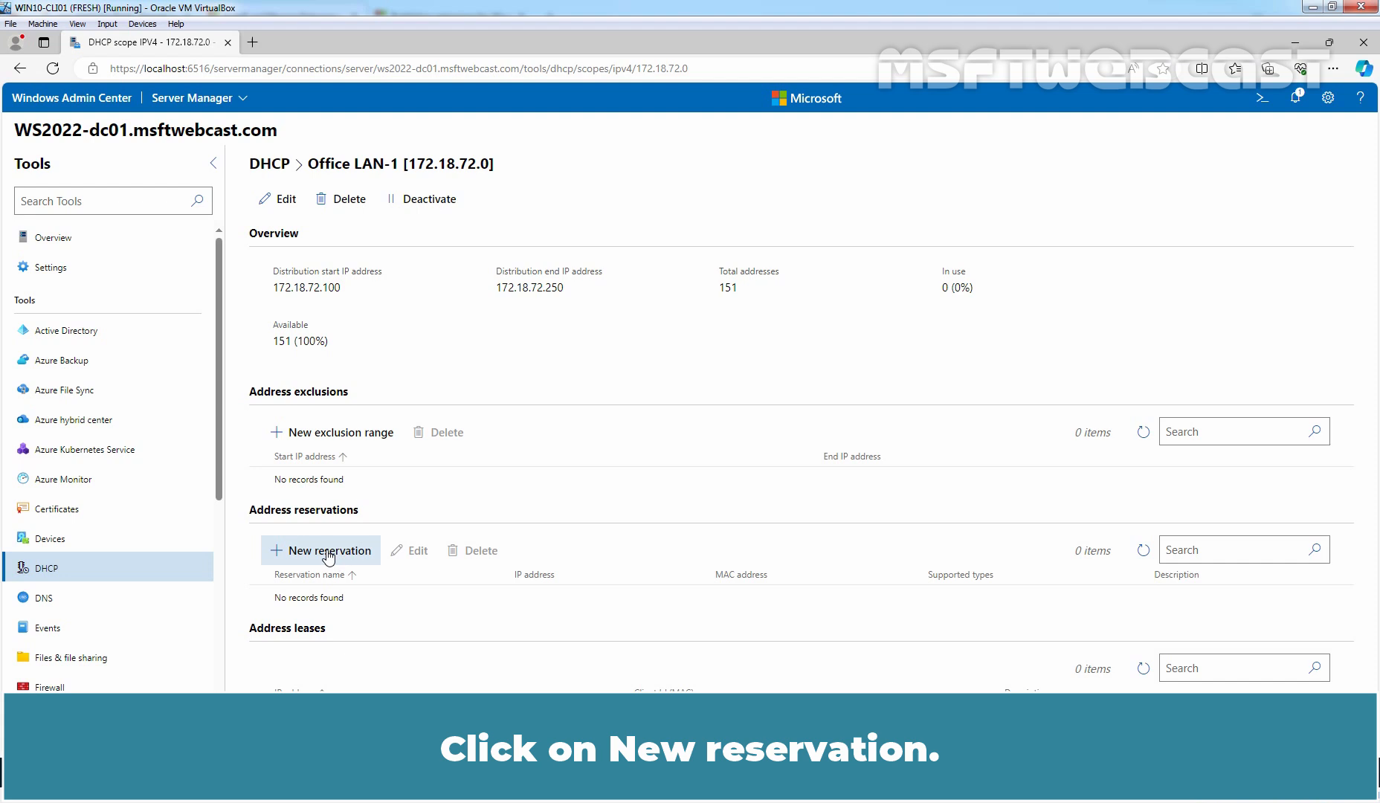
text(HR Manager)
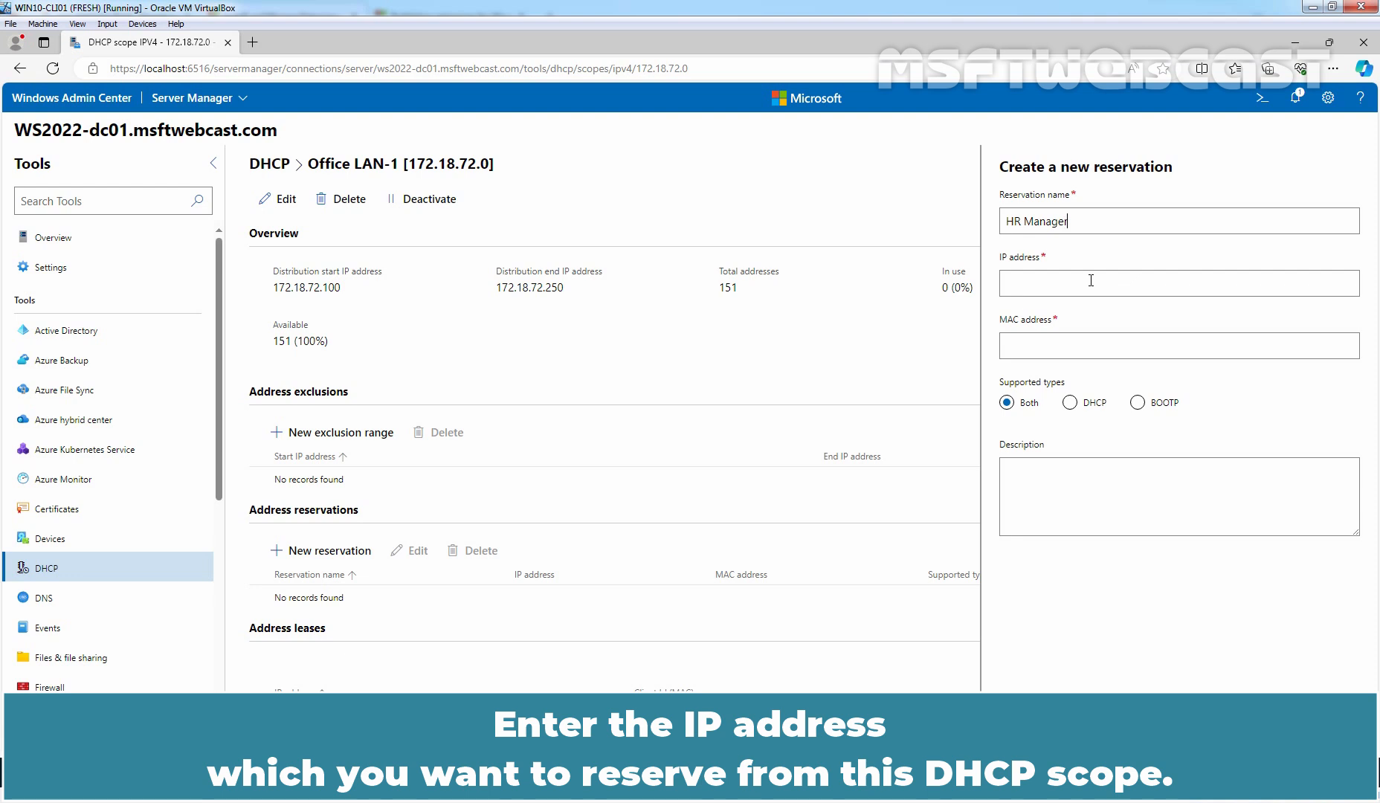
text(172.18.72.111)
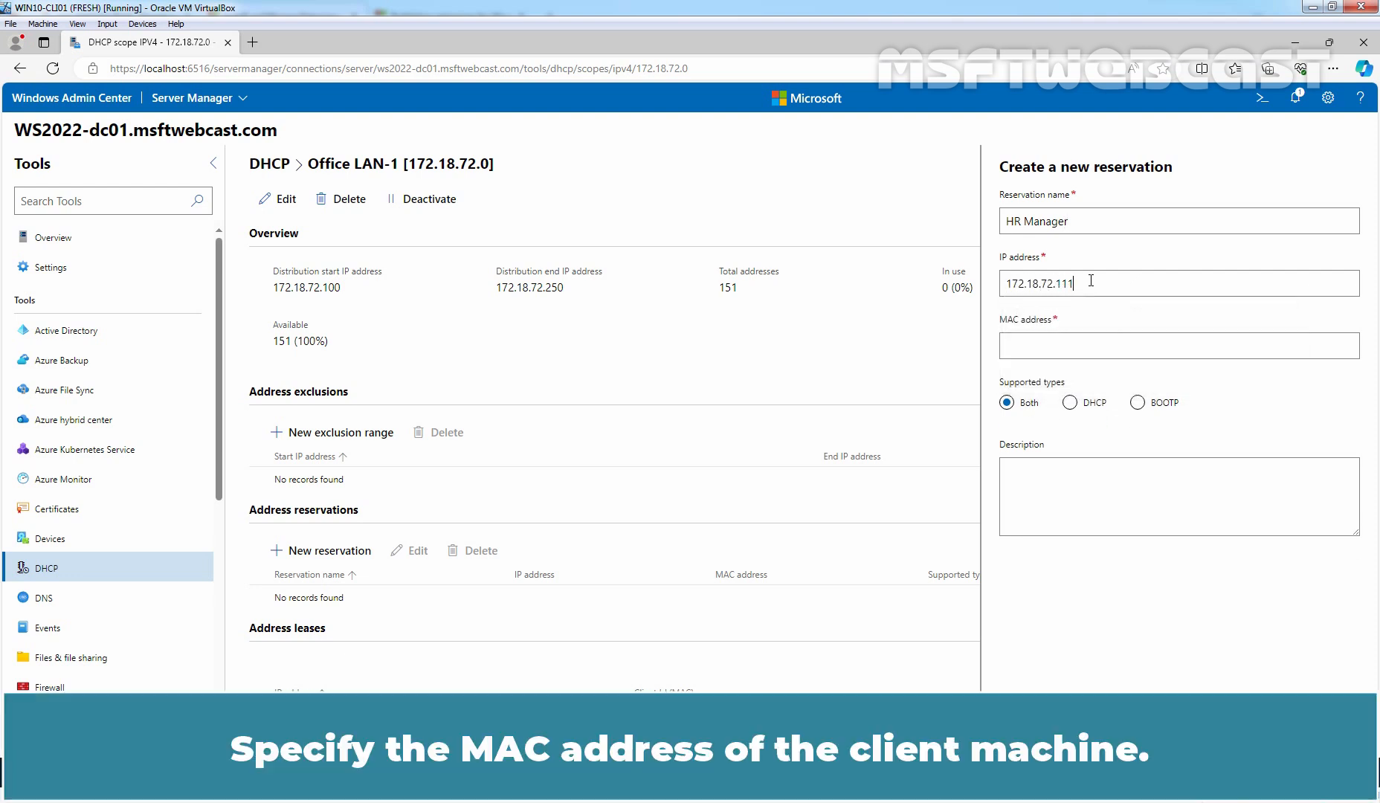
click(1179, 345)
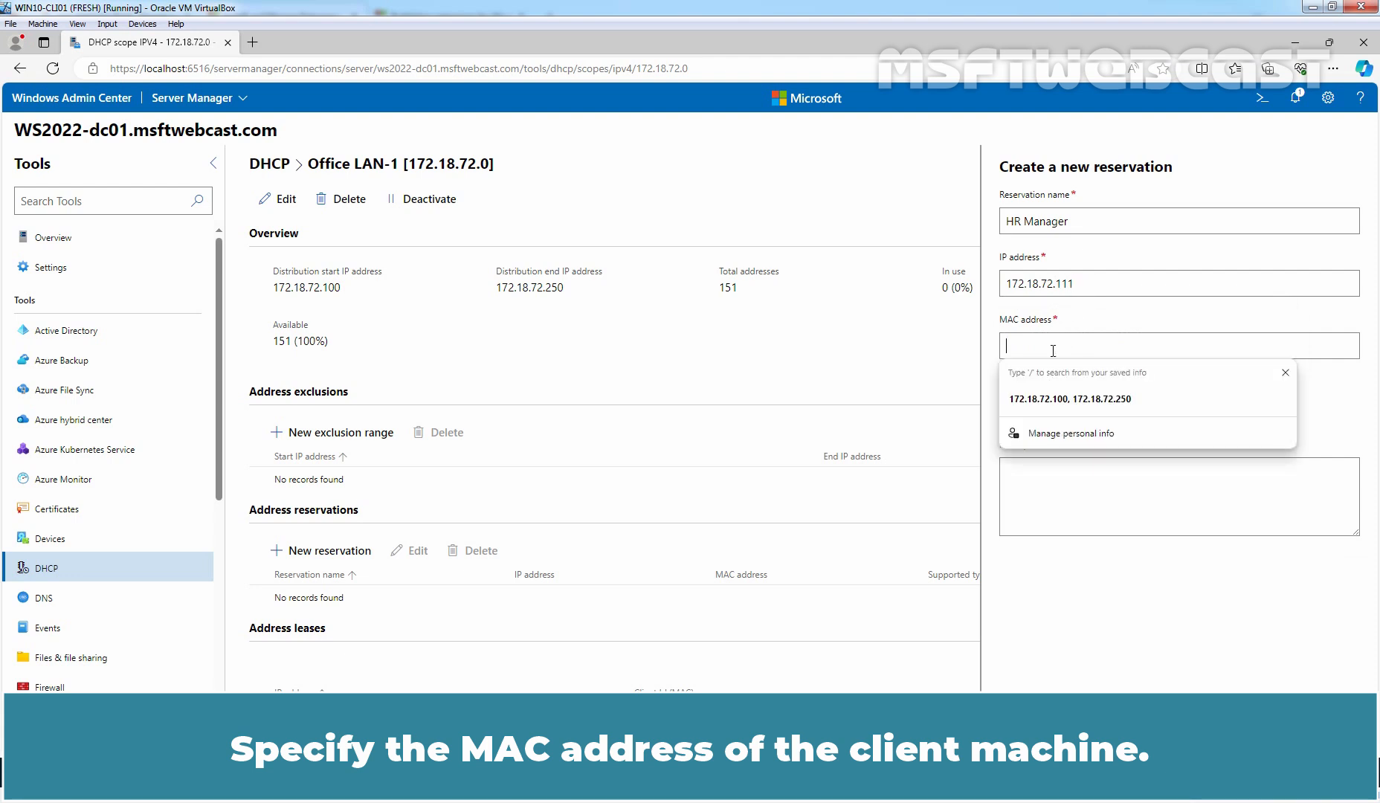
text(A0-48-1C-8B-BD-8F)
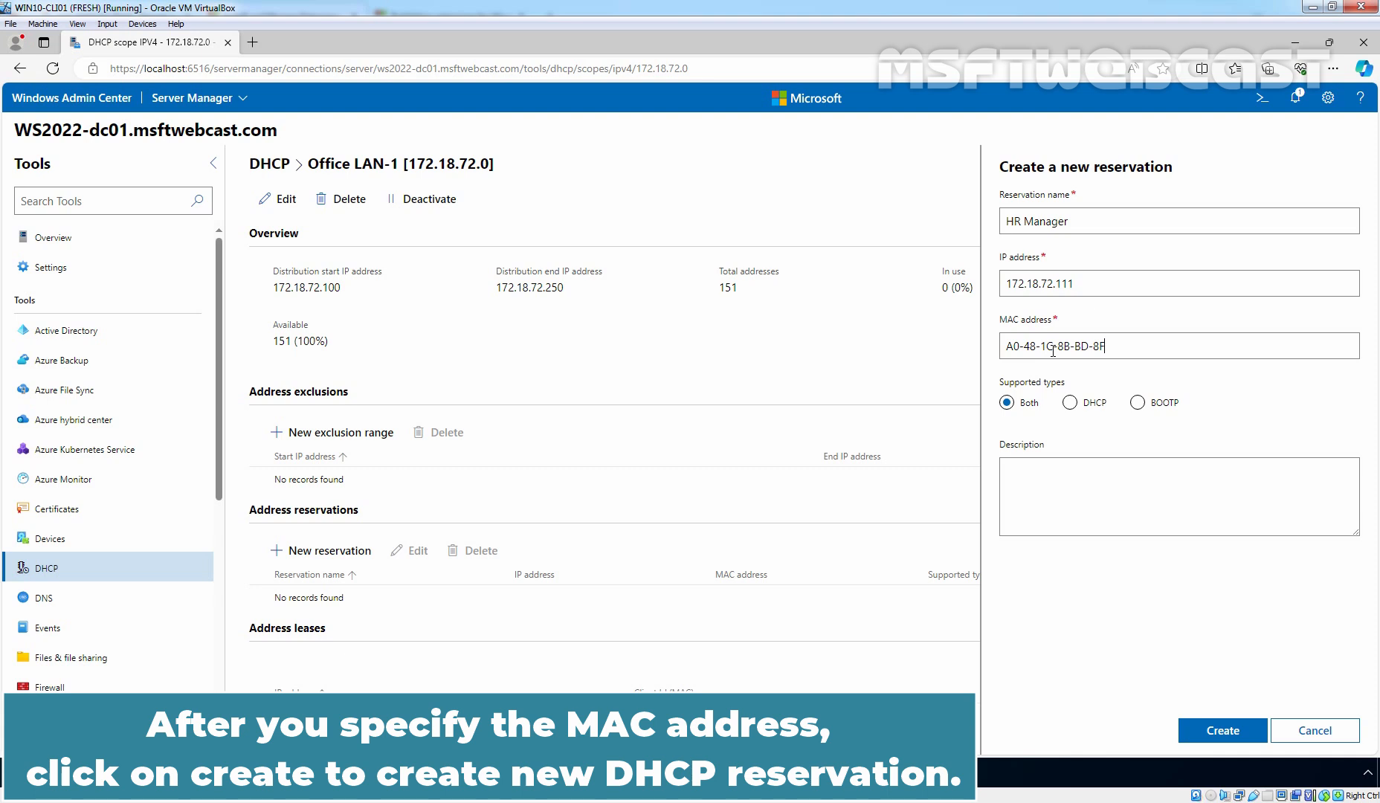
mouse_move(1094, 615)
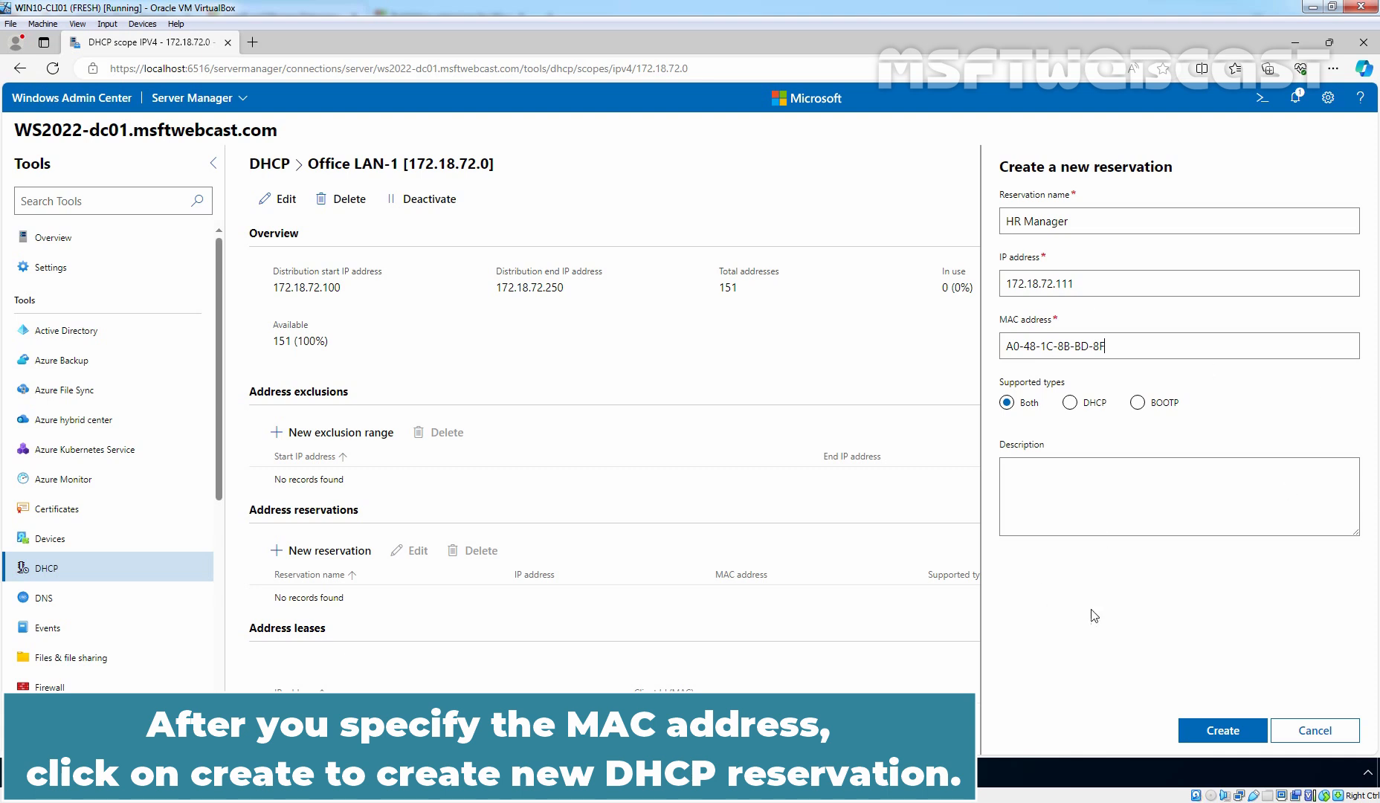
- Create the HR Manager reservation for 172.18.72.111 and dismiss the success notice
click(1223, 730)
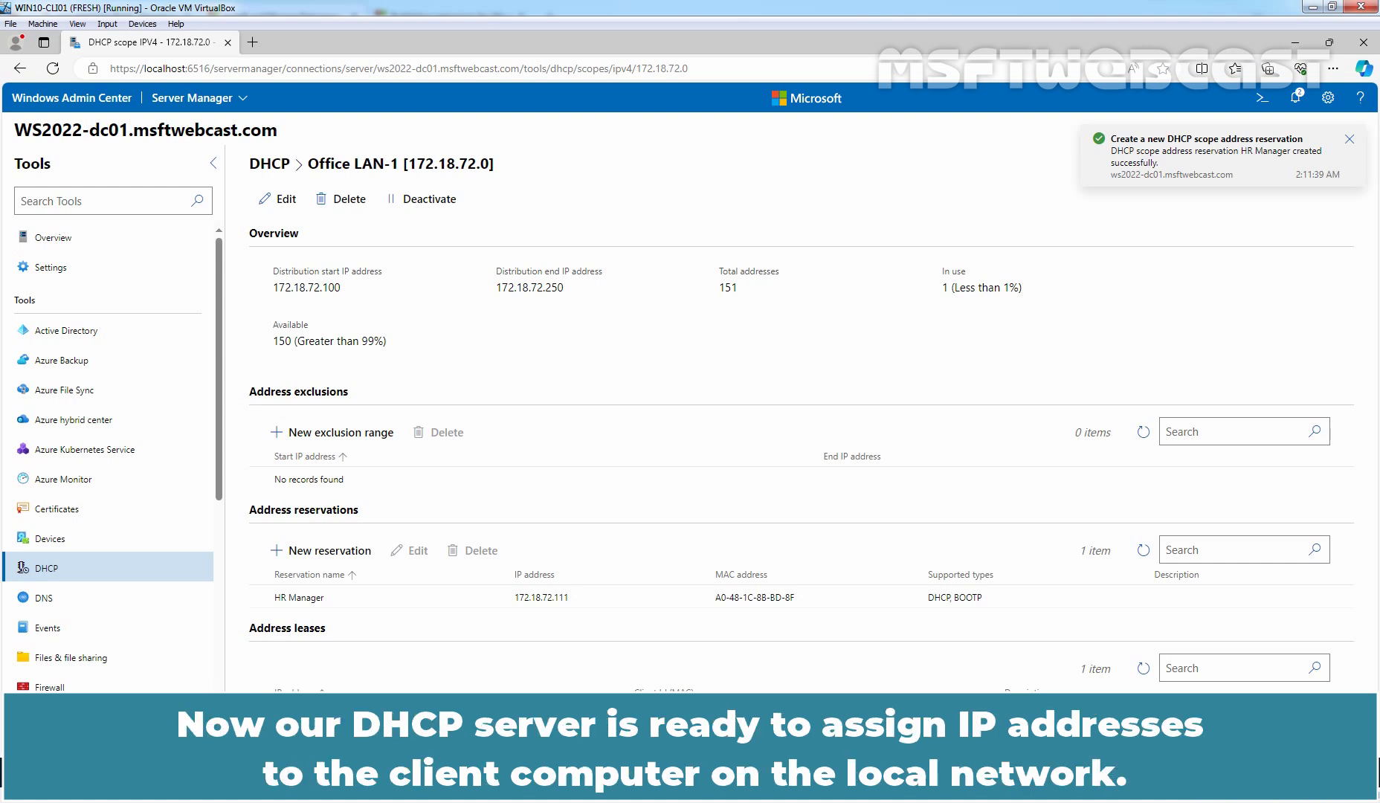
click(1348, 139)
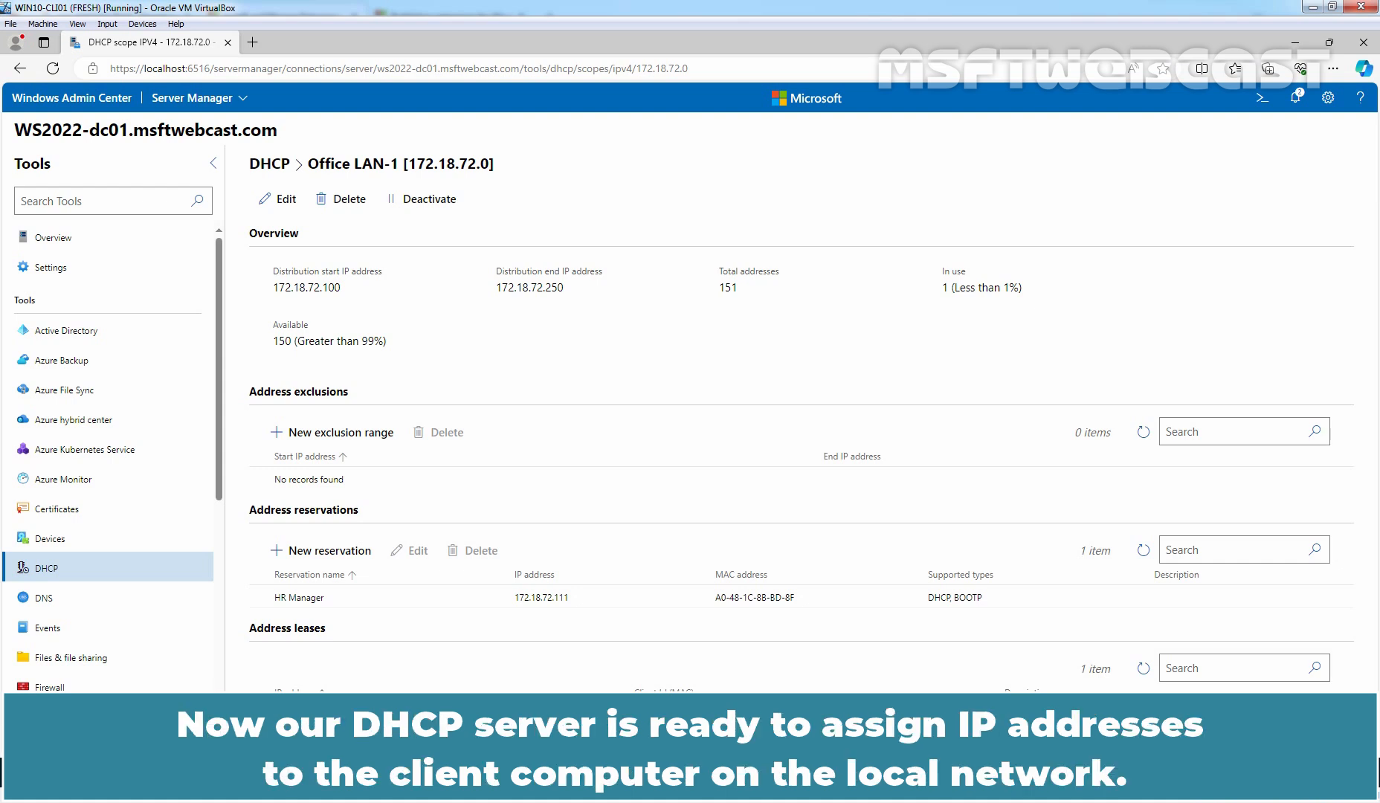